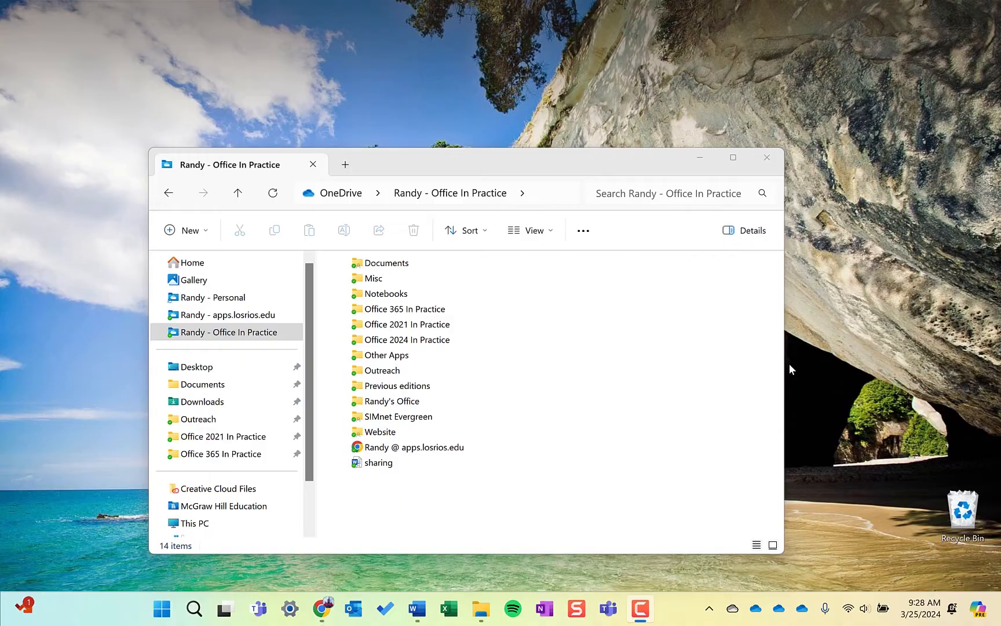
pyautogui.moveTo(503, 204)
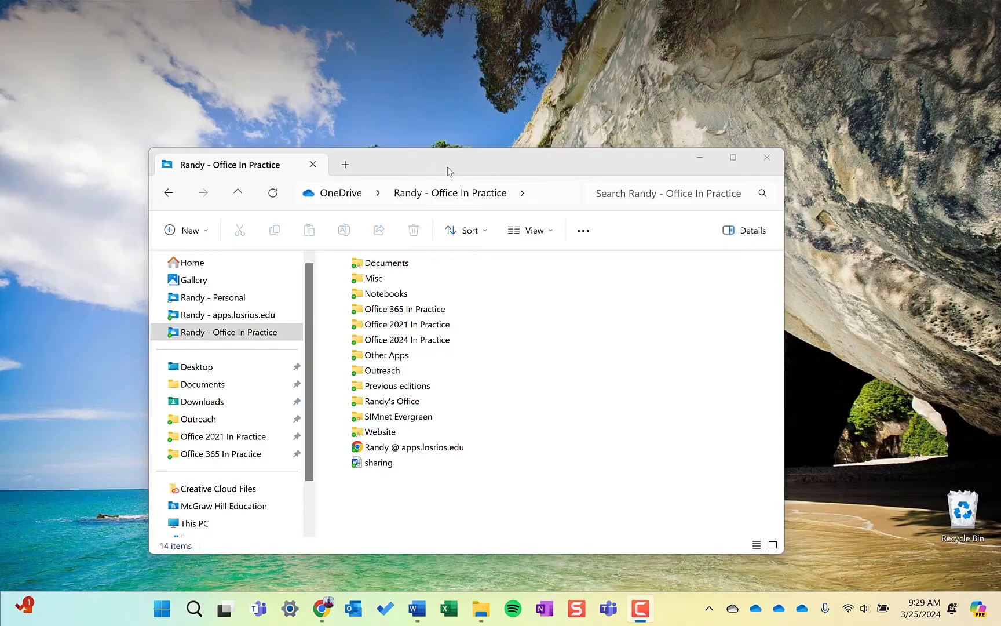
pyautogui.moveTo(443, 171)
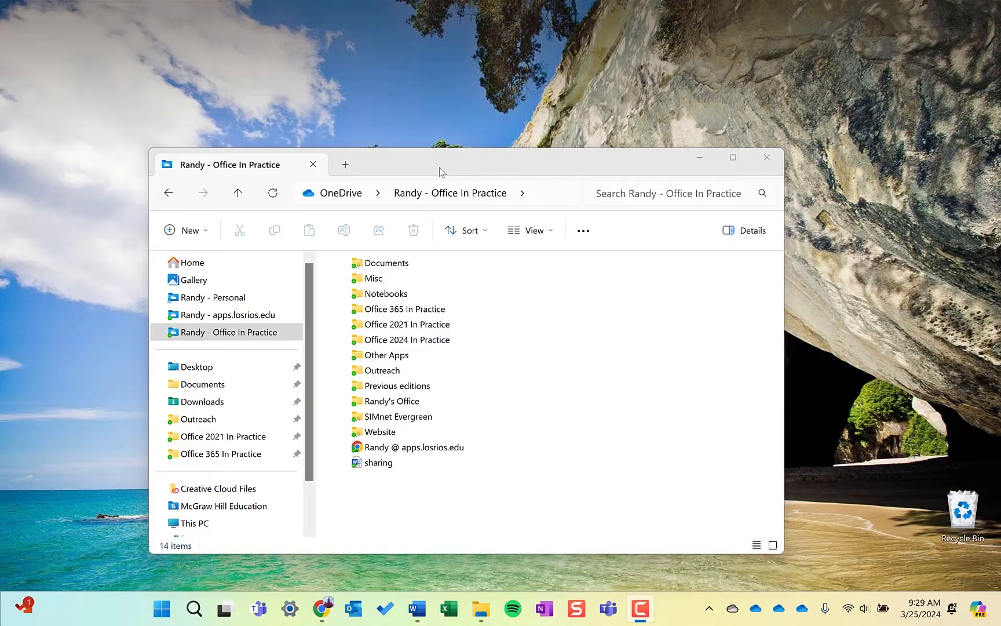
pyautogui.moveTo(413, 533)
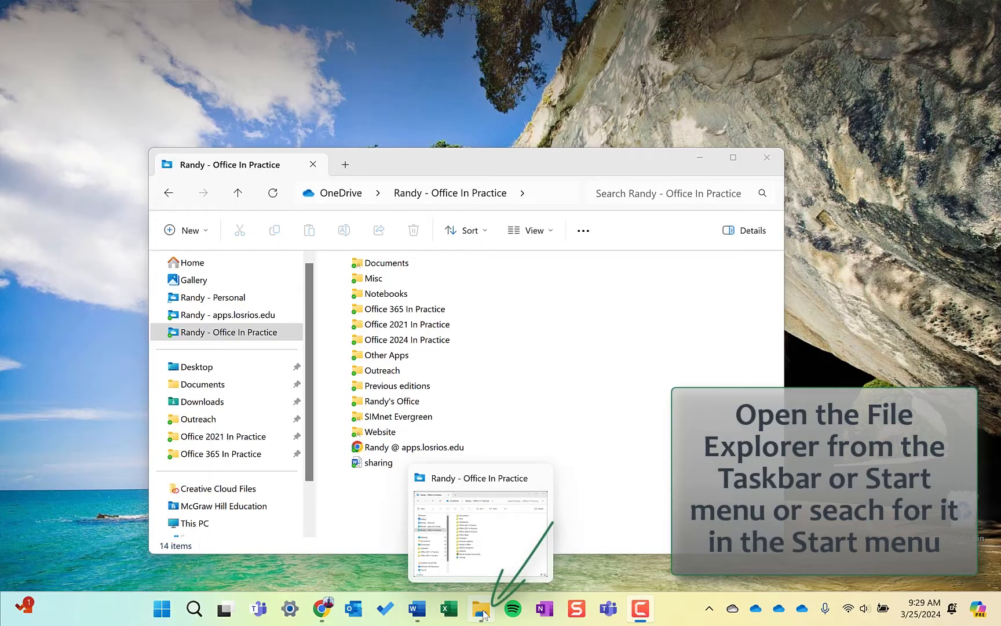
# Search the Start menu for 'file' and show File Explorer's pin and unpin options.
pyautogui.click(161, 607)
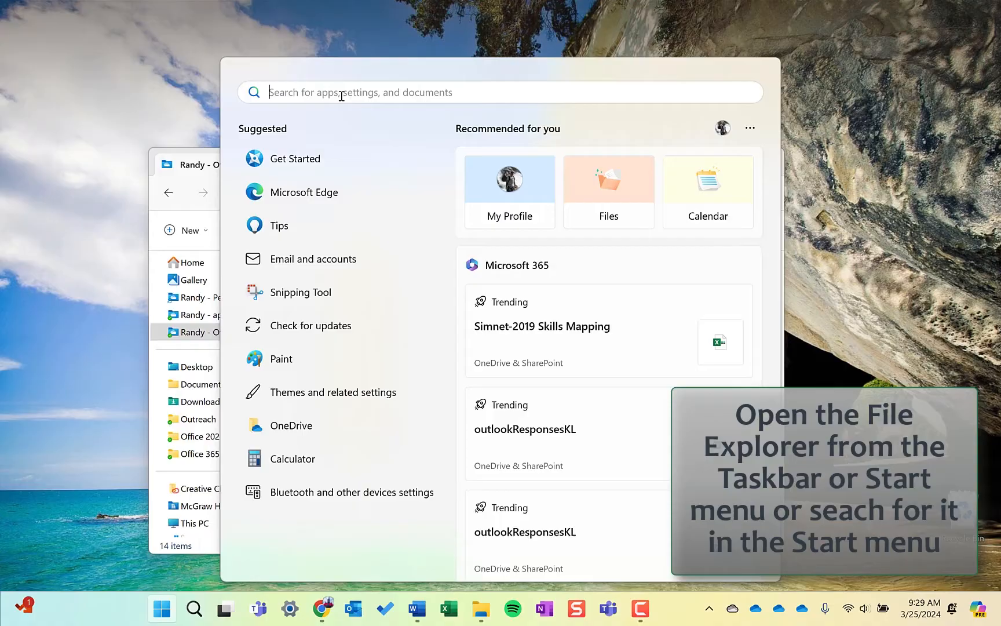
pyautogui.write('file')
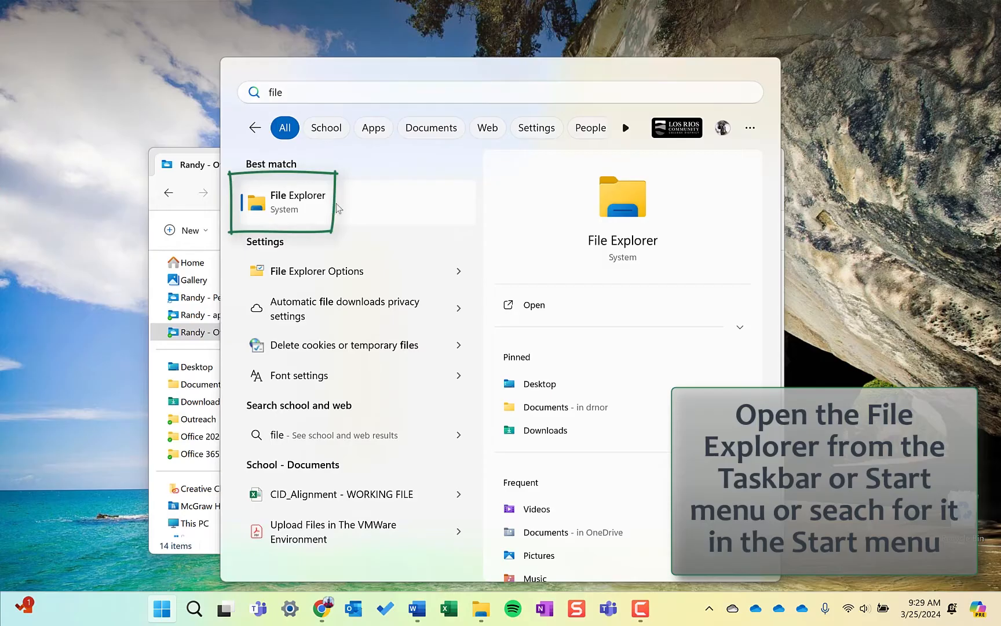
pyautogui.rightClick(297, 201)
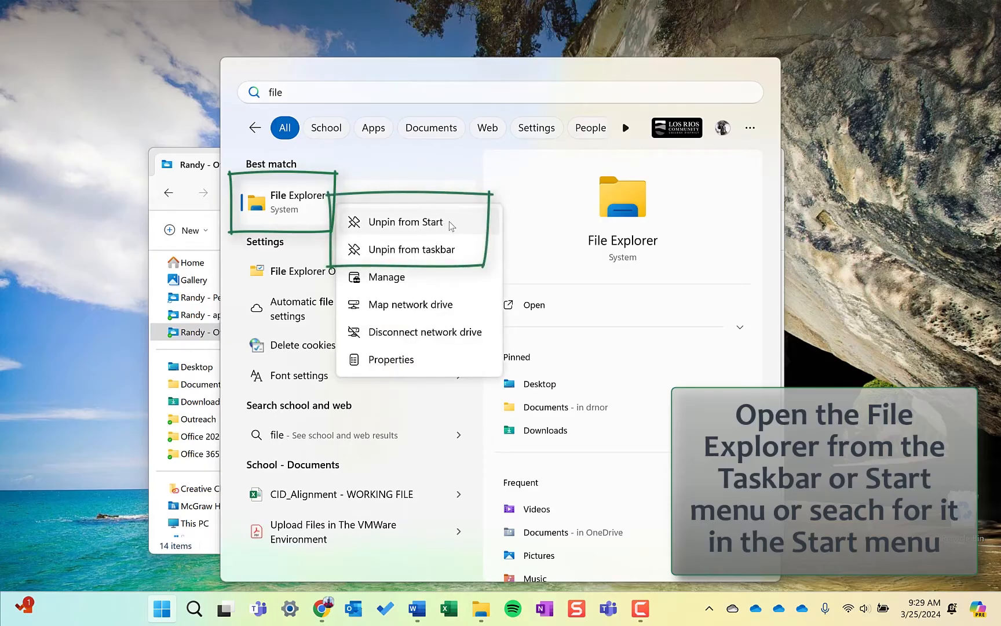
pyautogui.moveTo(465, 249)
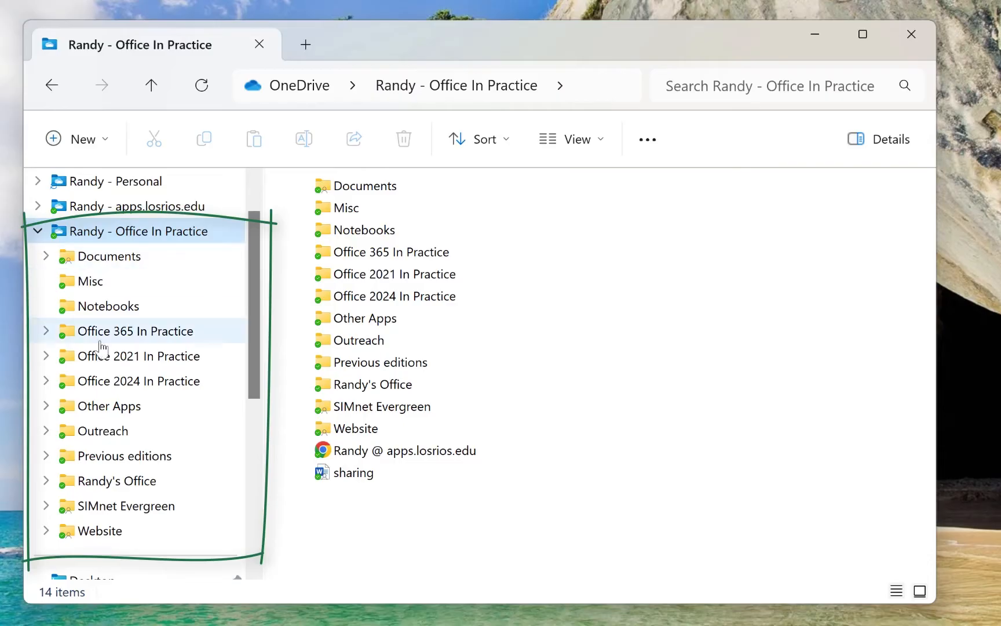
pyautogui.moveTo(112, 356)
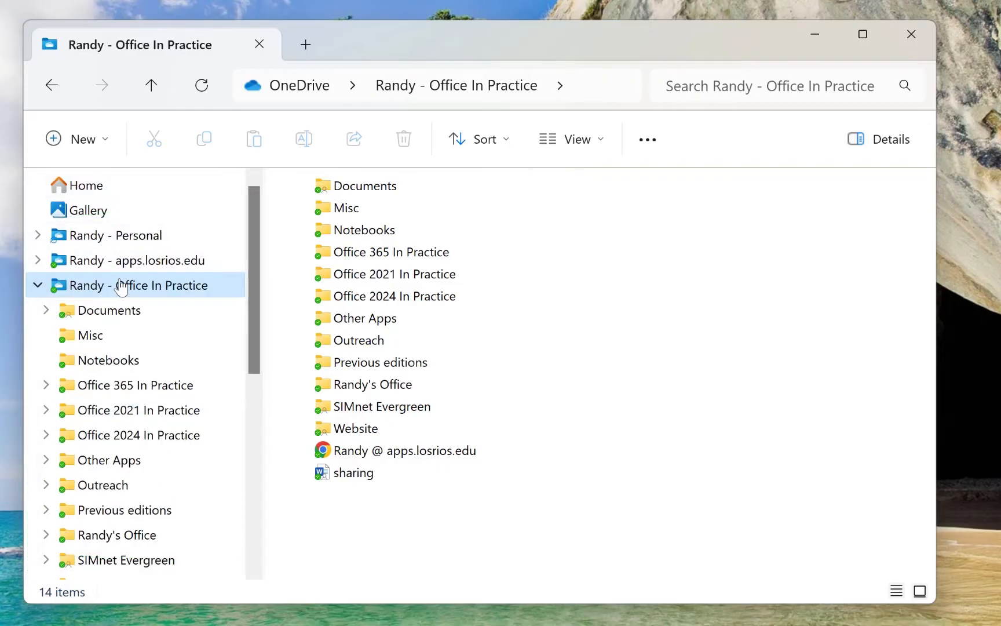
pyautogui.moveTo(118, 235)
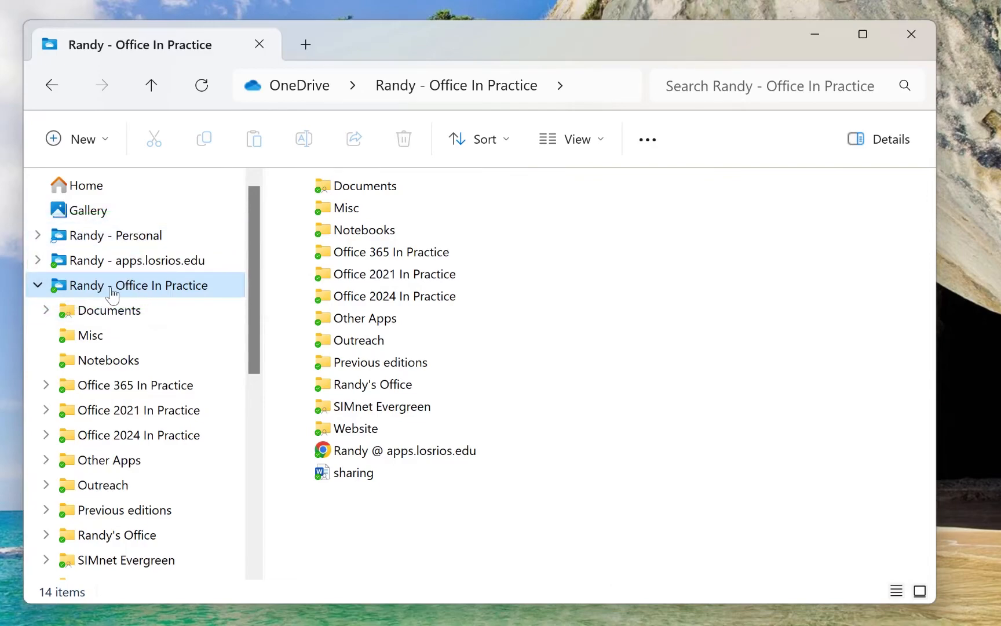
pyautogui.moveTo(126, 295)
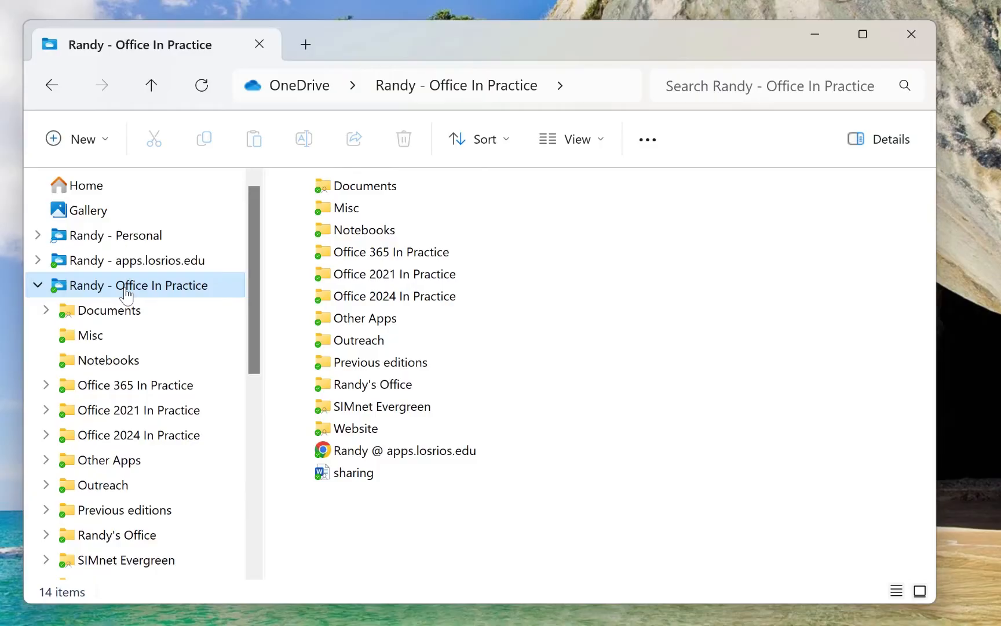
pyautogui.moveTo(110, 292)
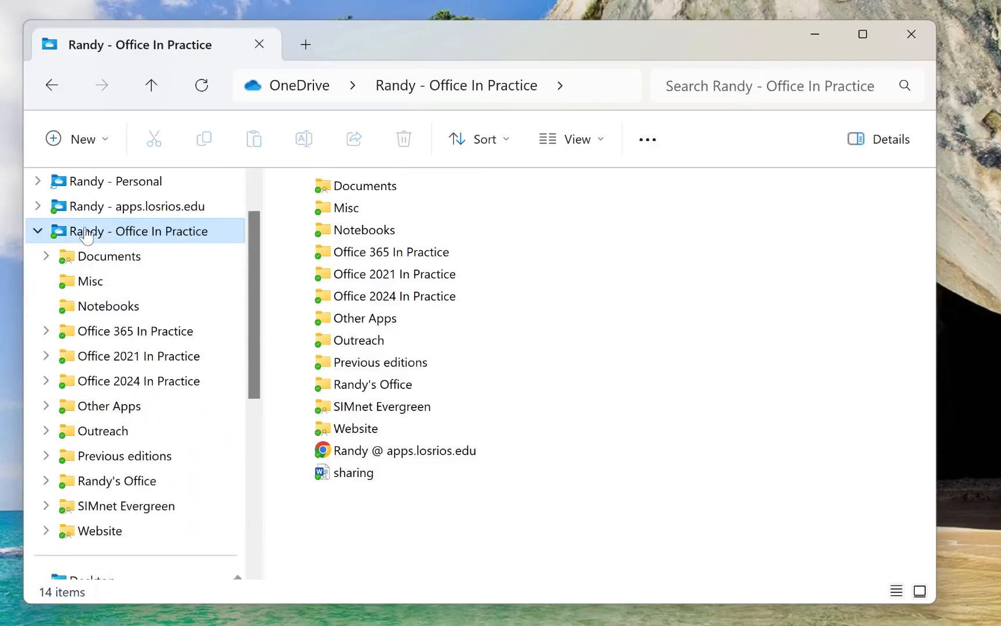
pyautogui.moveTo(81, 139)
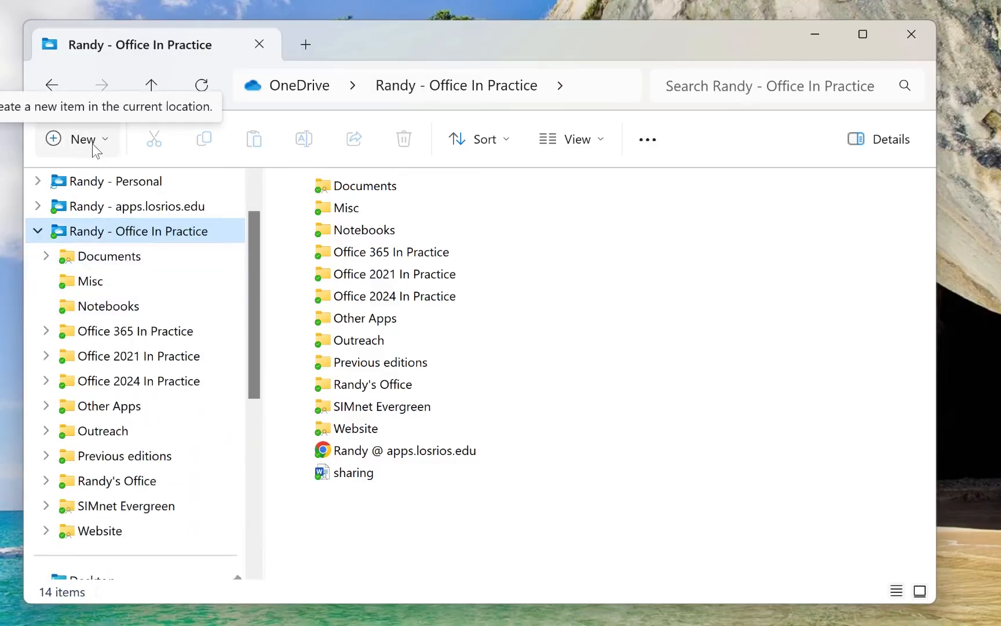
# Create a 'My College' folder in Office In Practice, then check the Sort and View menus.
pyautogui.click(77, 139)
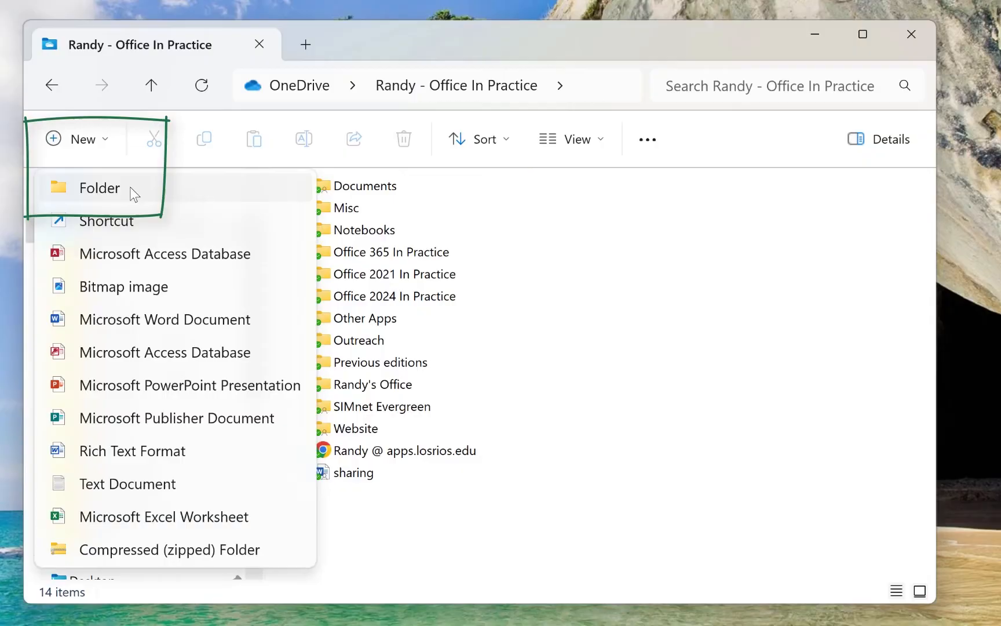
pyautogui.click(99, 188)
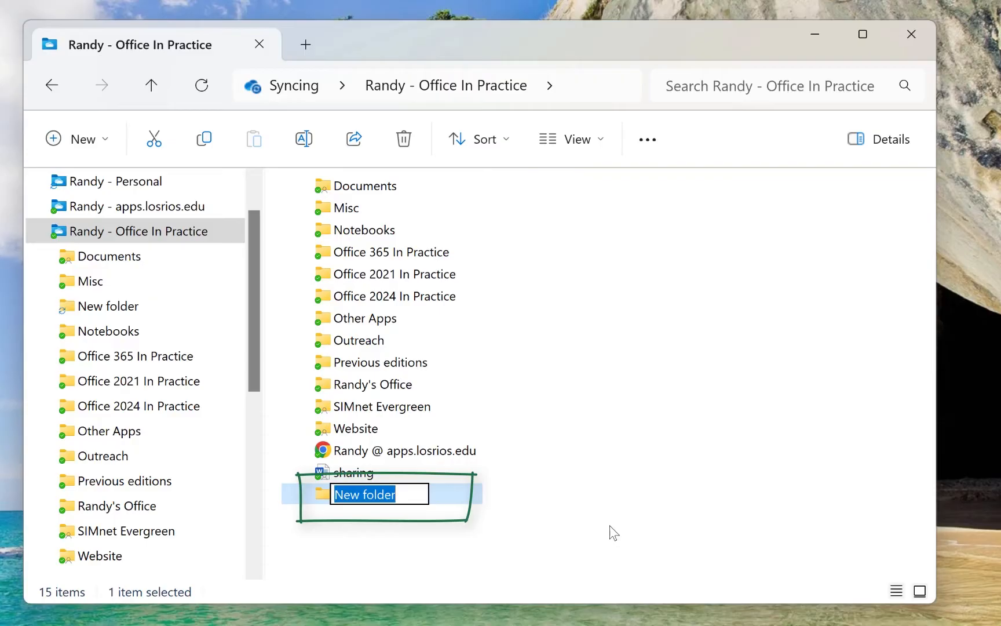
pyautogui.write('My College')
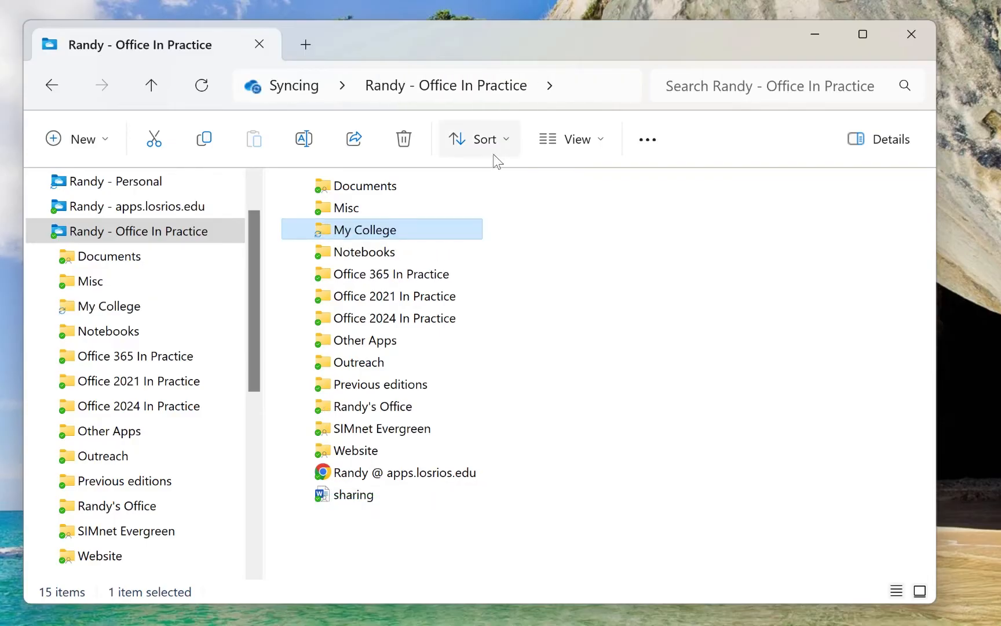
pyautogui.click(480, 138)
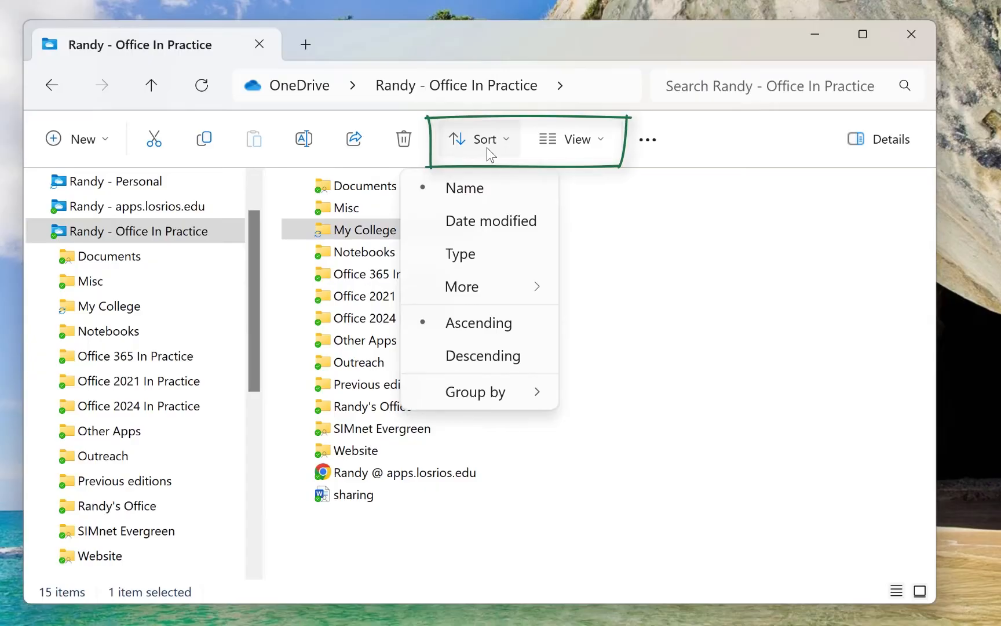
pyautogui.click(573, 139)
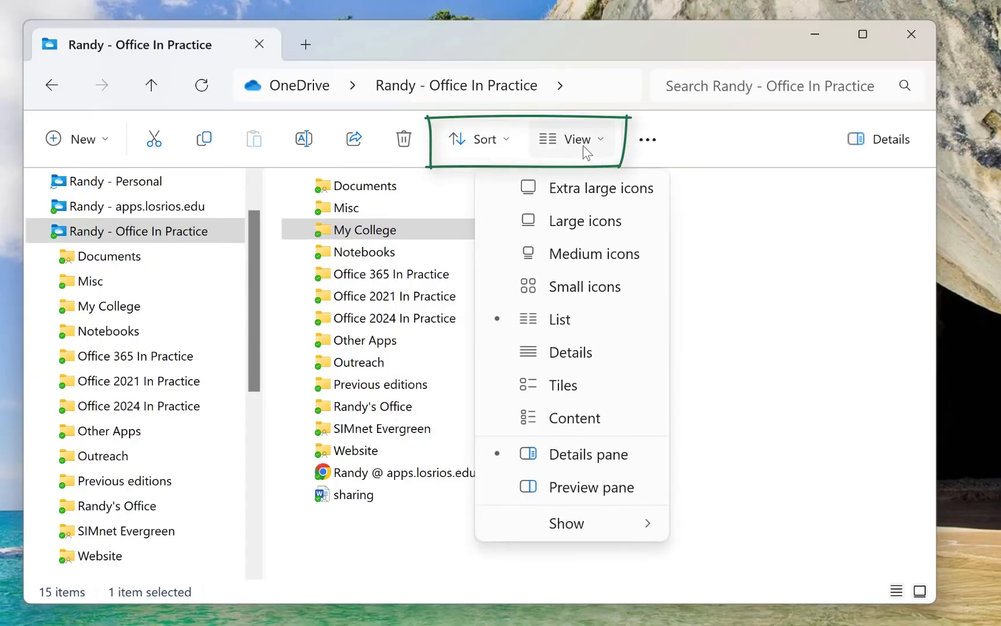
pyautogui.moveTo(593, 328)
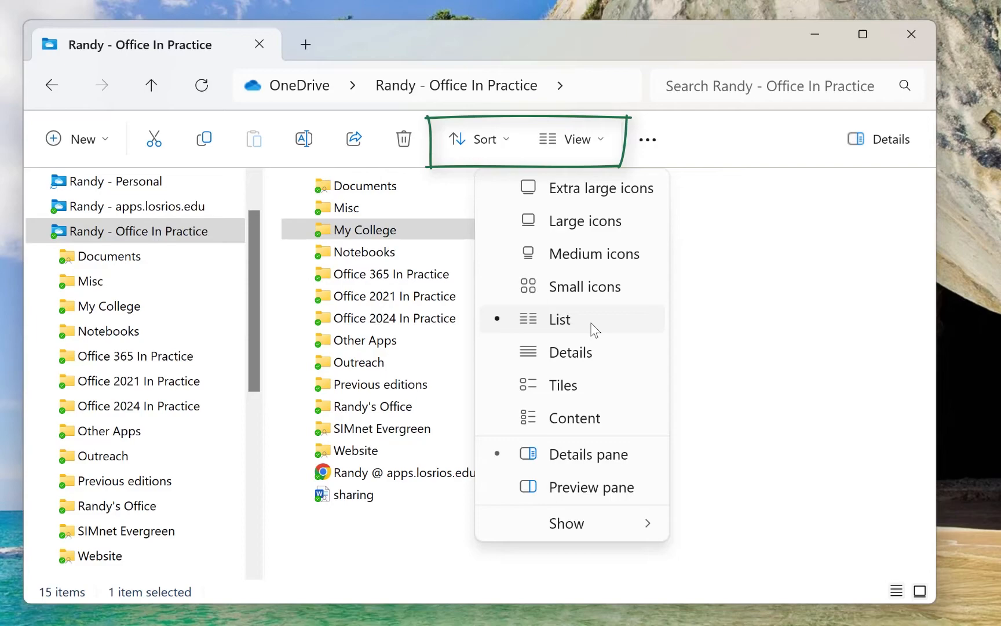
pyautogui.moveTo(699, 330)
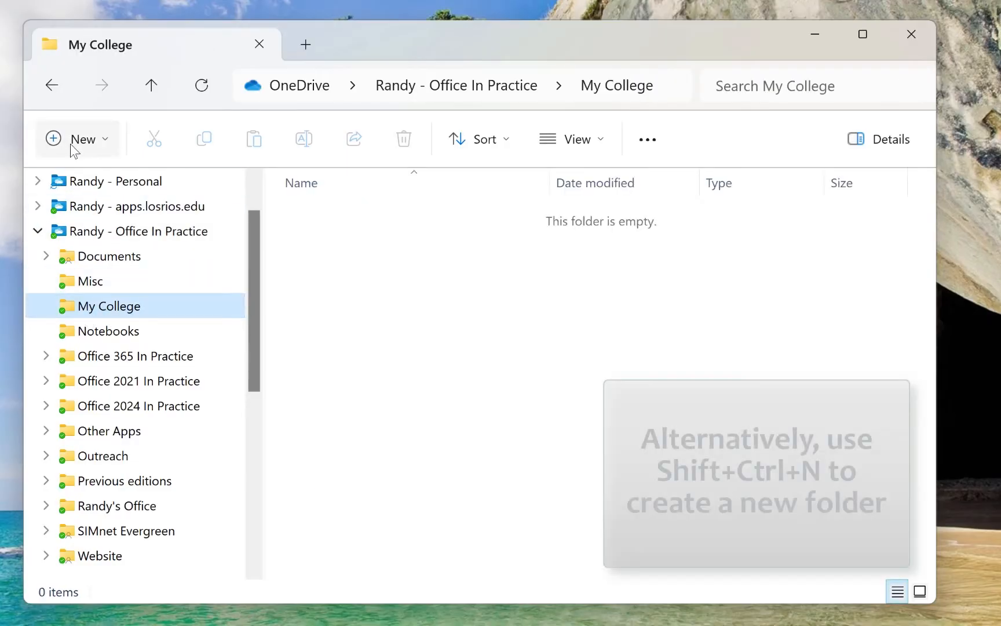
pyautogui.moveTo(76, 139)
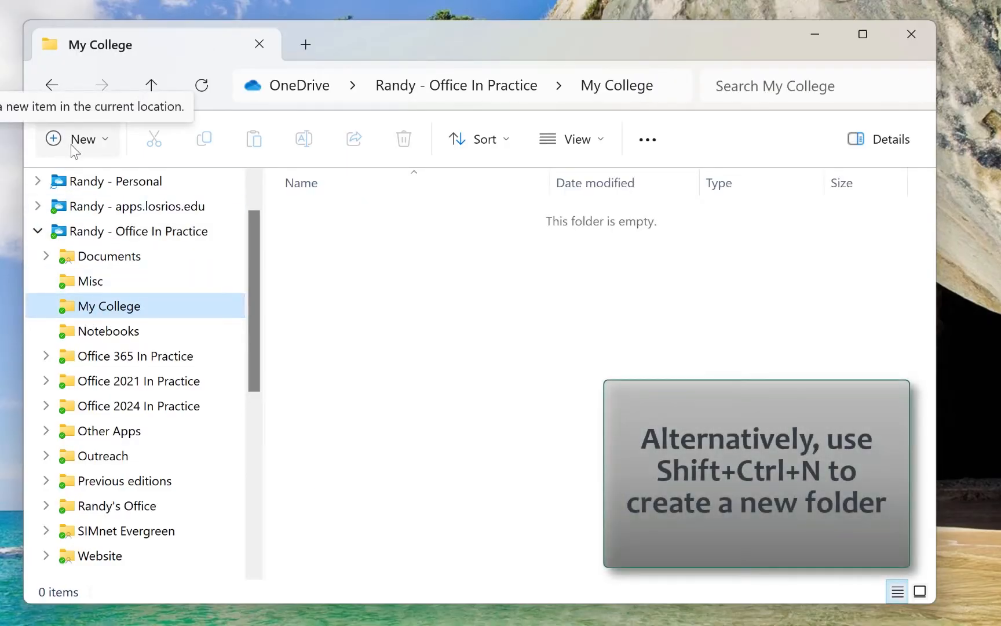
# Add a new folder inside My College for Dr. Nordell's Course.
pyautogui.click(76, 139)
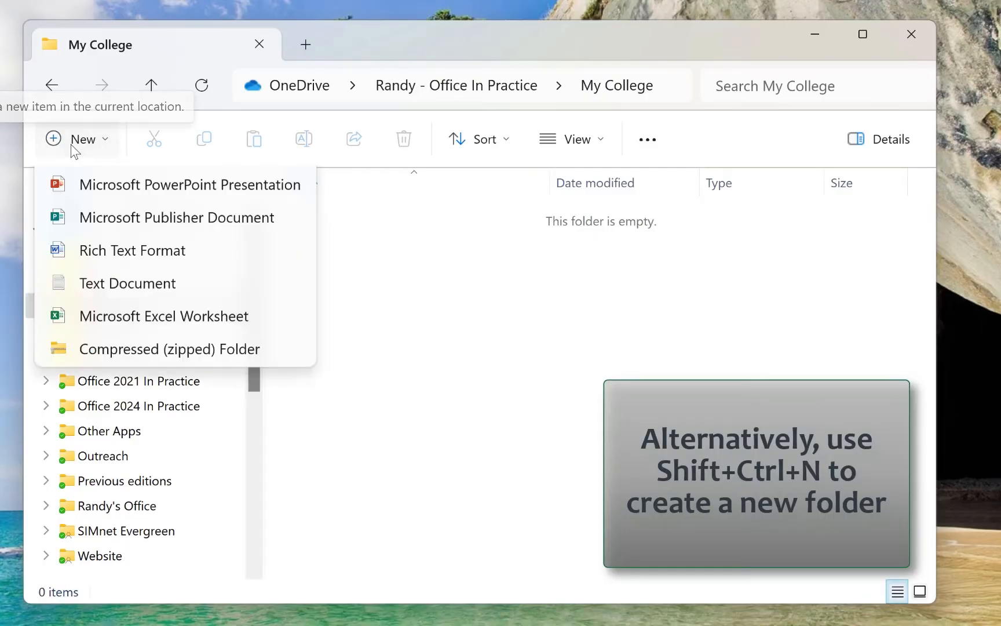
pyautogui.click(142, 331)
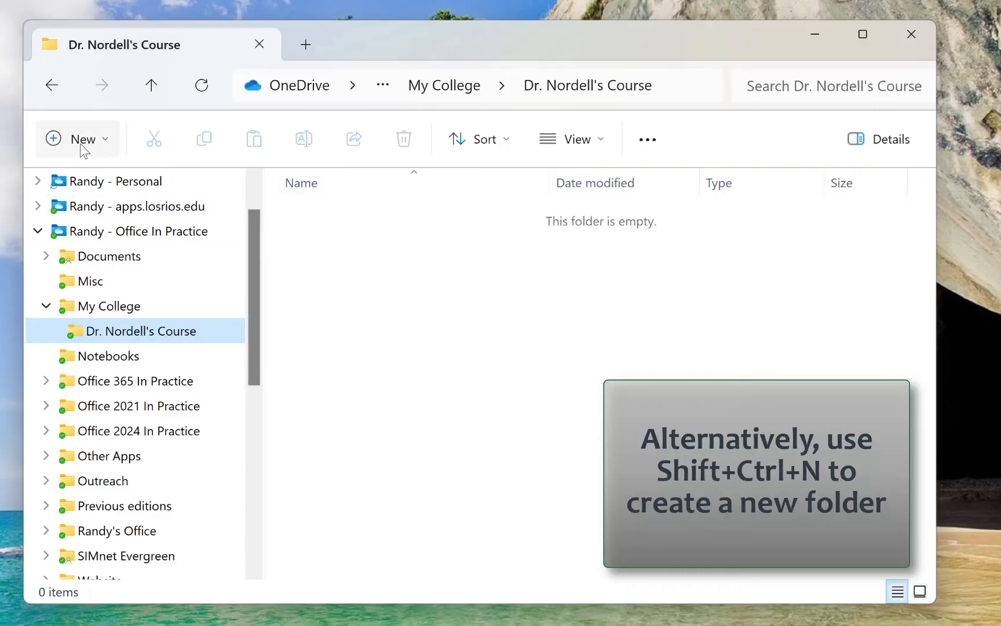
pyautogui.moveTo(79, 150)
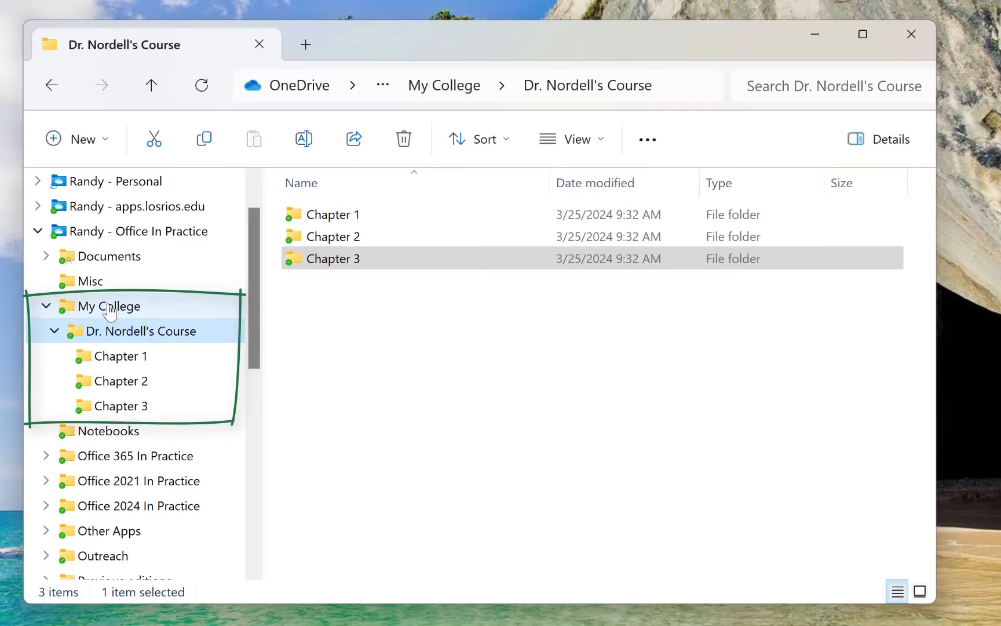
pyautogui.moveTo(87, 321)
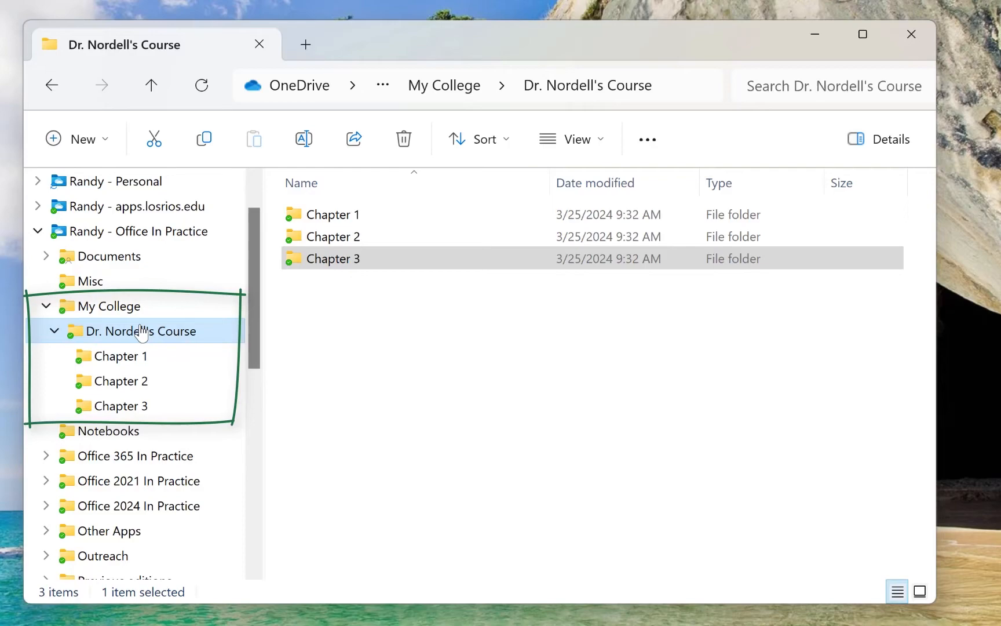
pyautogui.moveTo(99, 332)
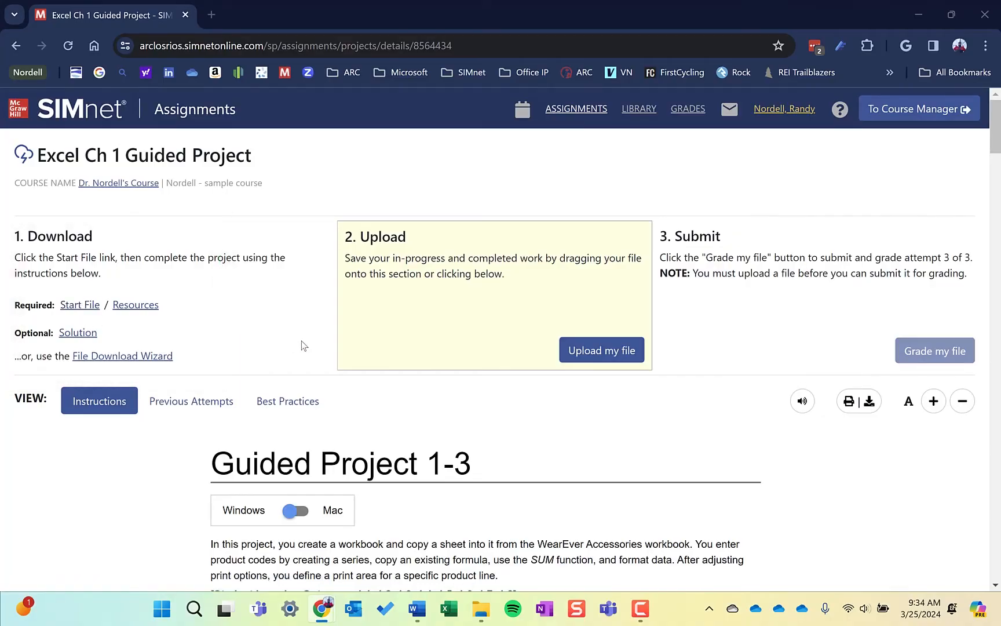
# Save the Excel Ch 1 start file into Chapter 1 as Randy.Nordell-GuidedProject-1-3.
pyautogui.click(80, 304)
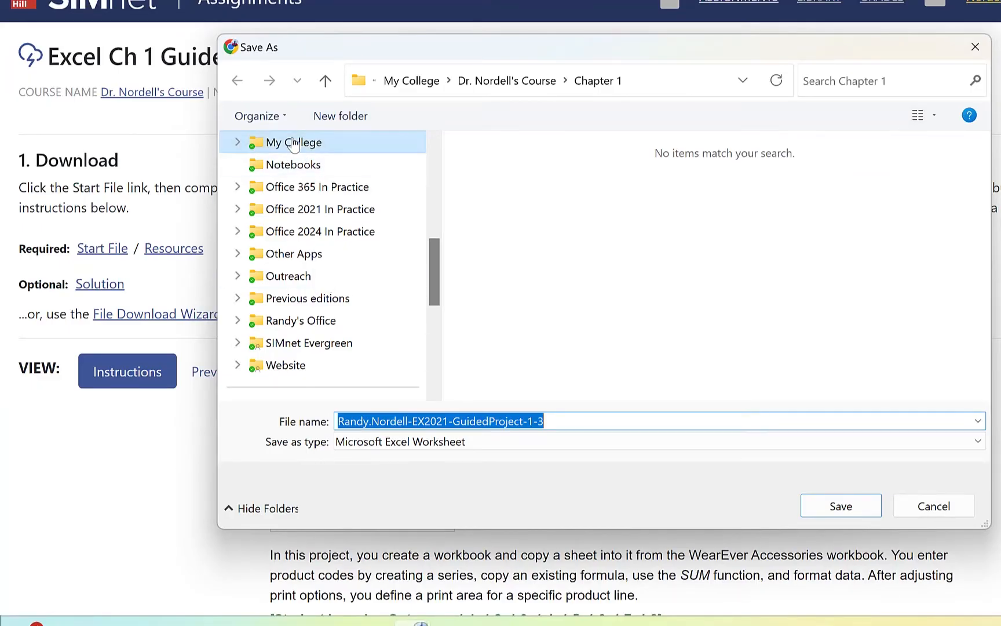
pyautogui.click(293, 142)
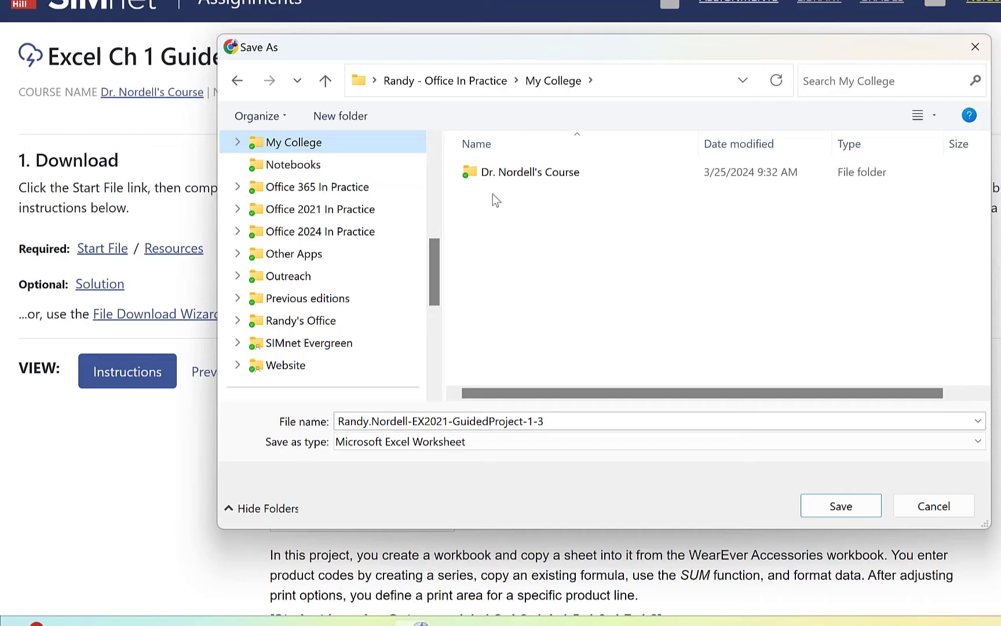
pyautogui.click(238, 142)
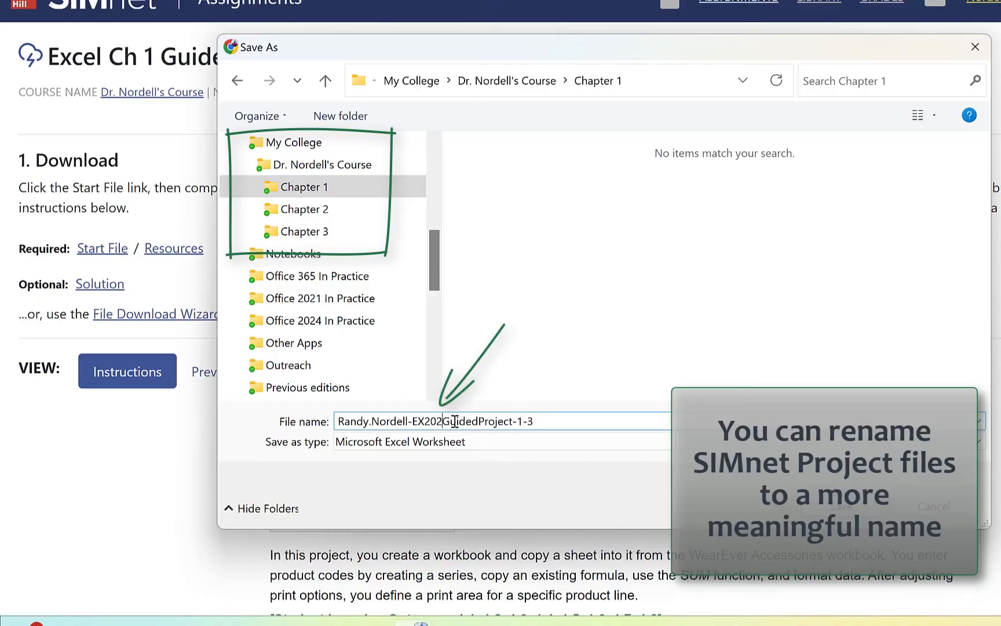
pyautogui.write('Randy.Nordell-GuidedProject-1-3')
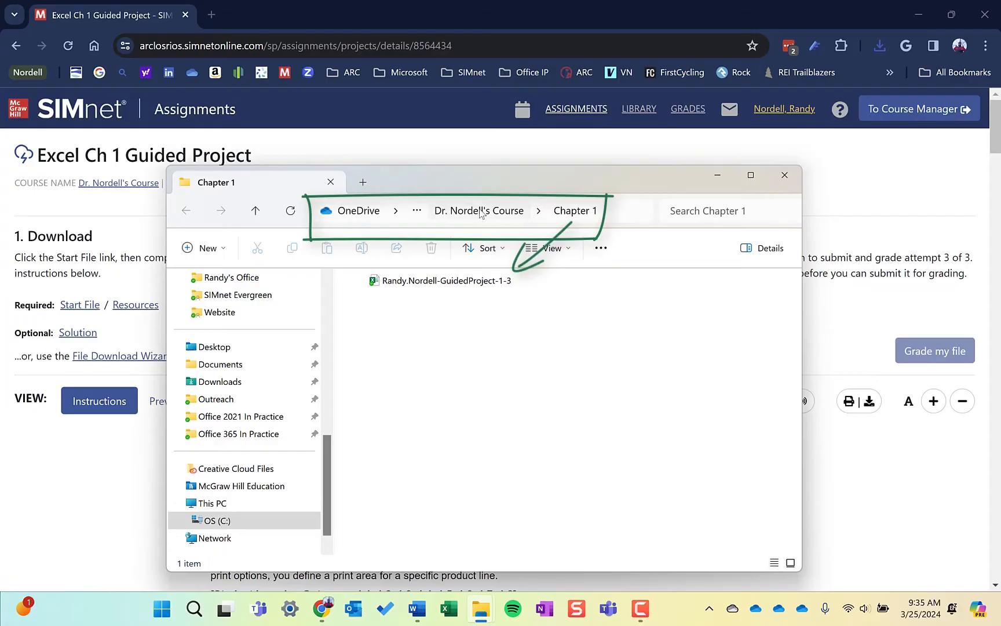
pyautogui.moveTo(577, 211)
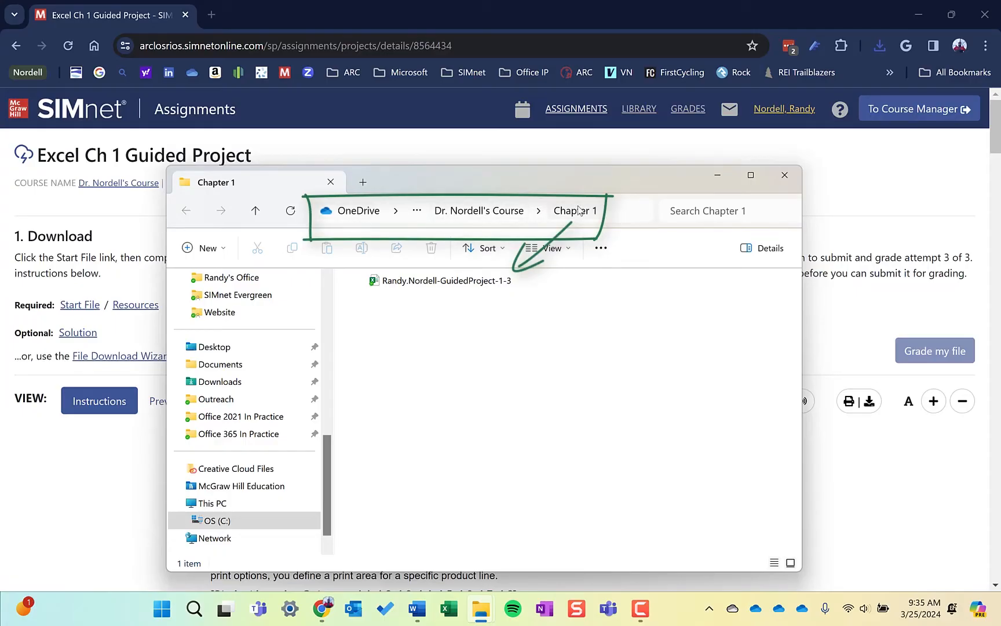
# Select the saved GuidedProject-1-3 start file in the course's Chapter 1 folder.
pyautogui.click(444, 281)
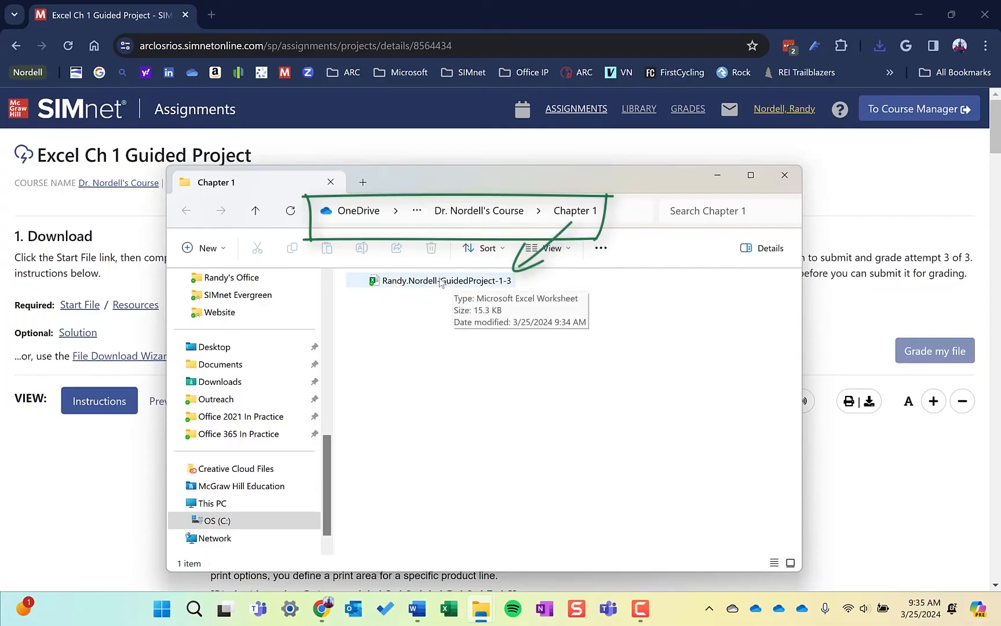
pyautogui.click(440, 281)
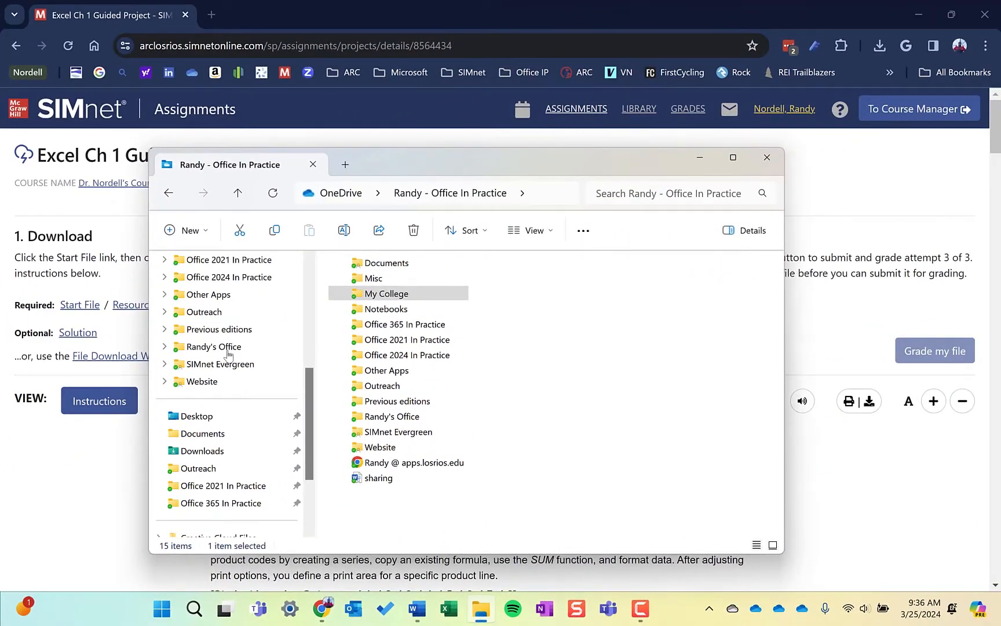
# Open Downloads and select yesterday's Randy.Nordell-EX2021-GuidedProject-1-3 Excel file.
pyautogui.scroll(-3)
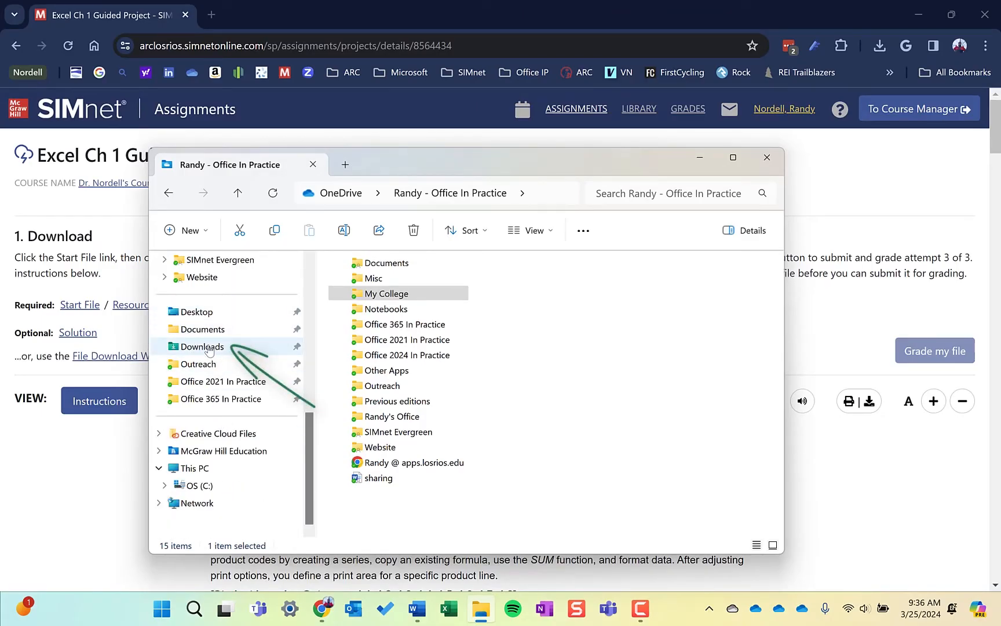
pyautogui.click(201, 345)
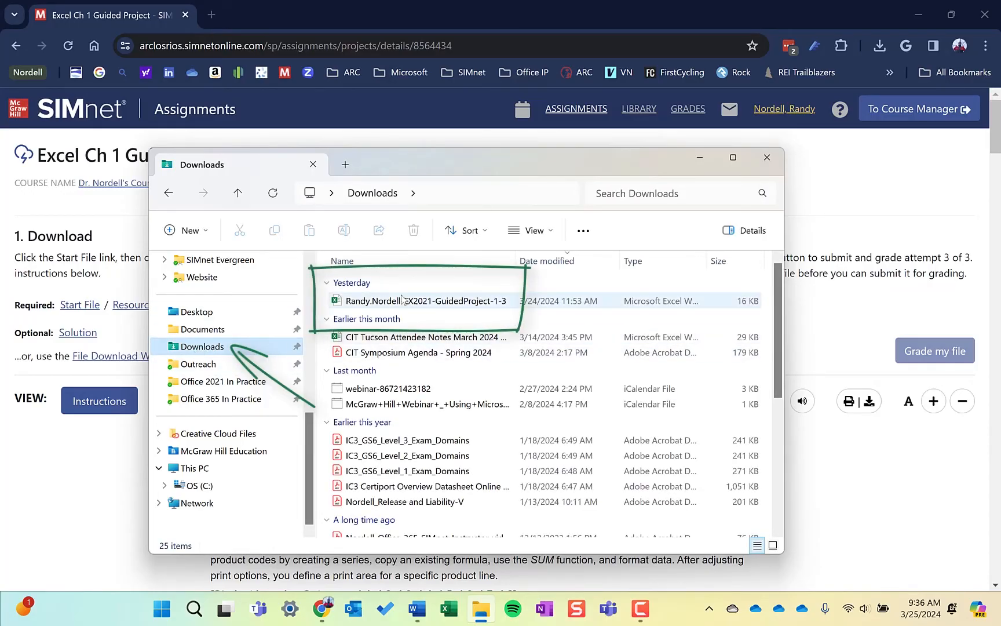
pyautogui.click(425, 301)
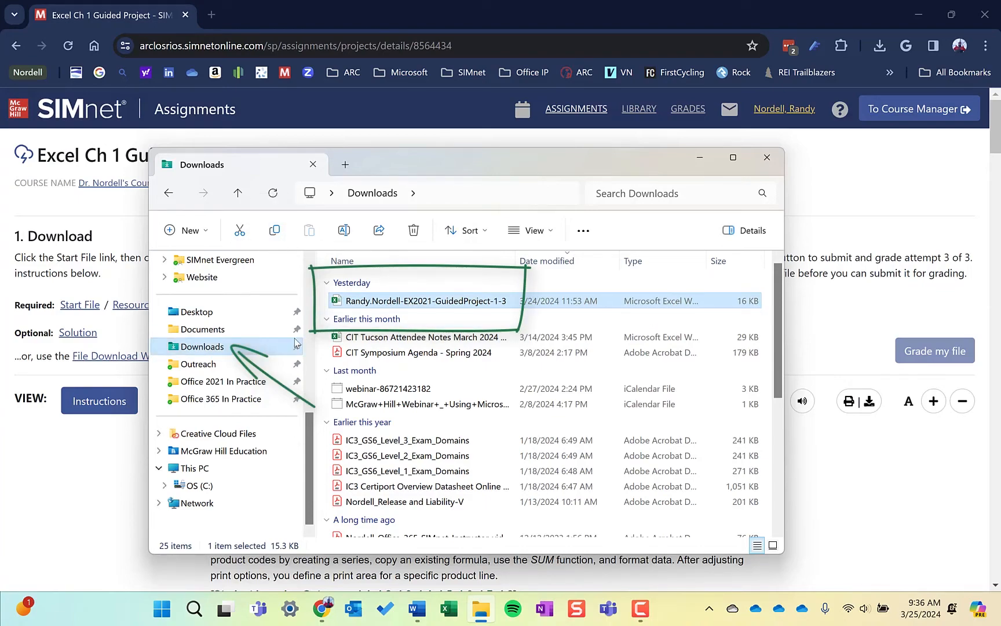
pyautogui.moveTo(402, 301)
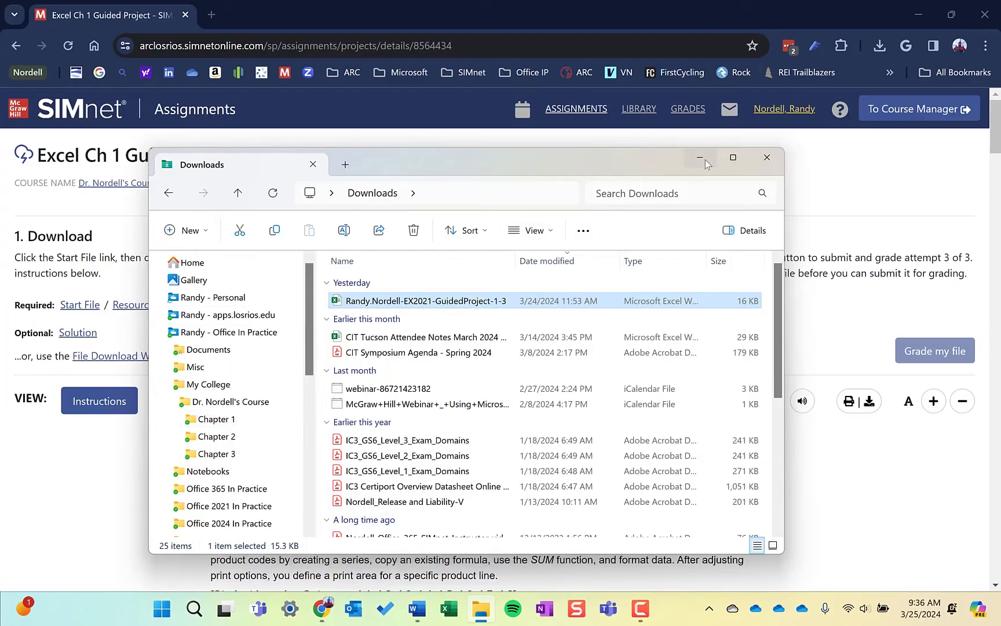
pyautogui.moveTo(700, 157)
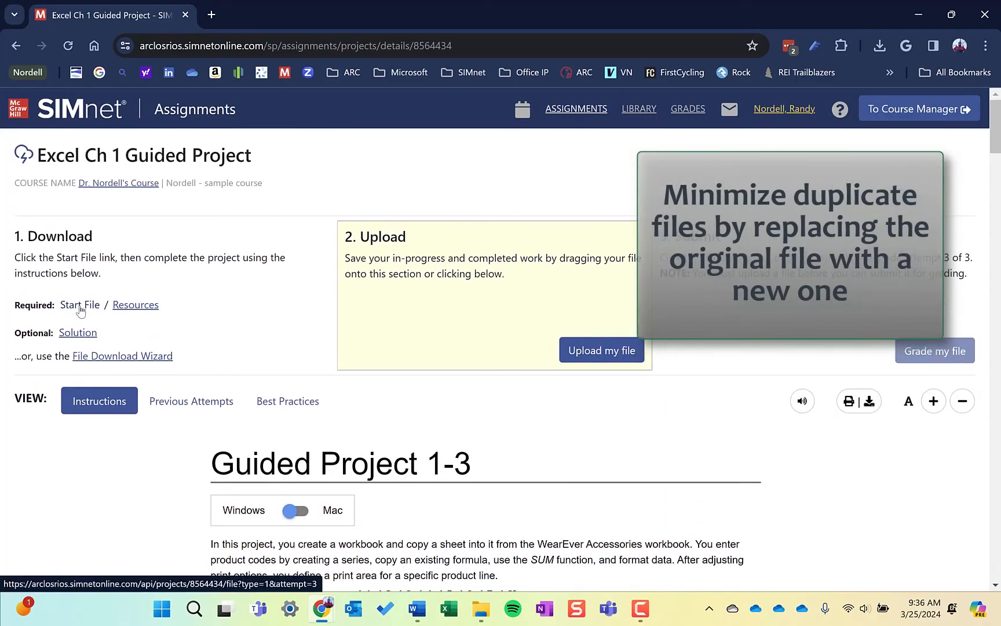
# Download the start file into Chapter 1 again, replacing the existing copy.
pyautogui.click(79, 305)
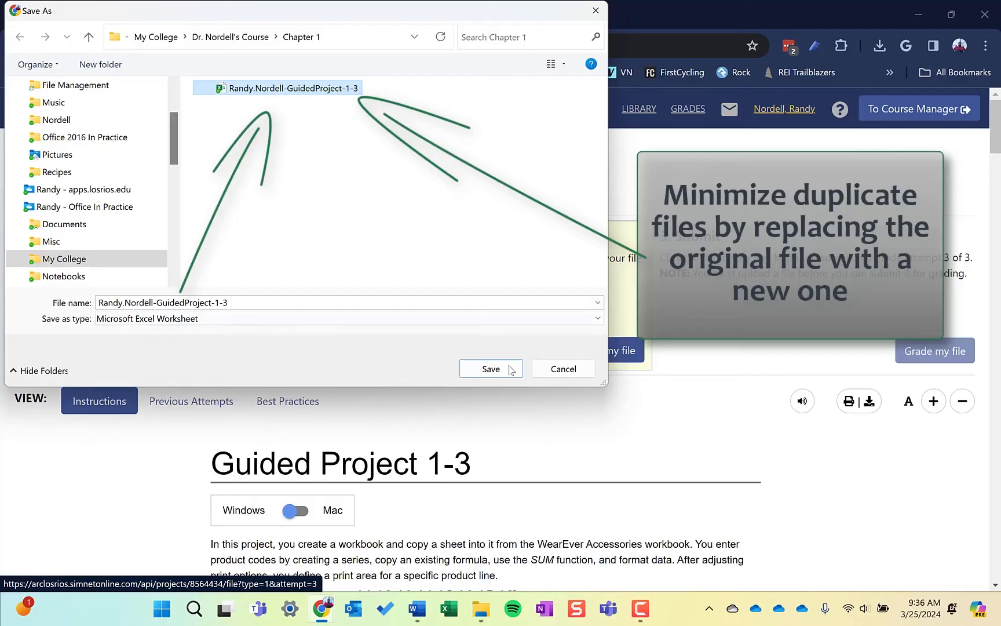
pyautogui.click(490, 368)
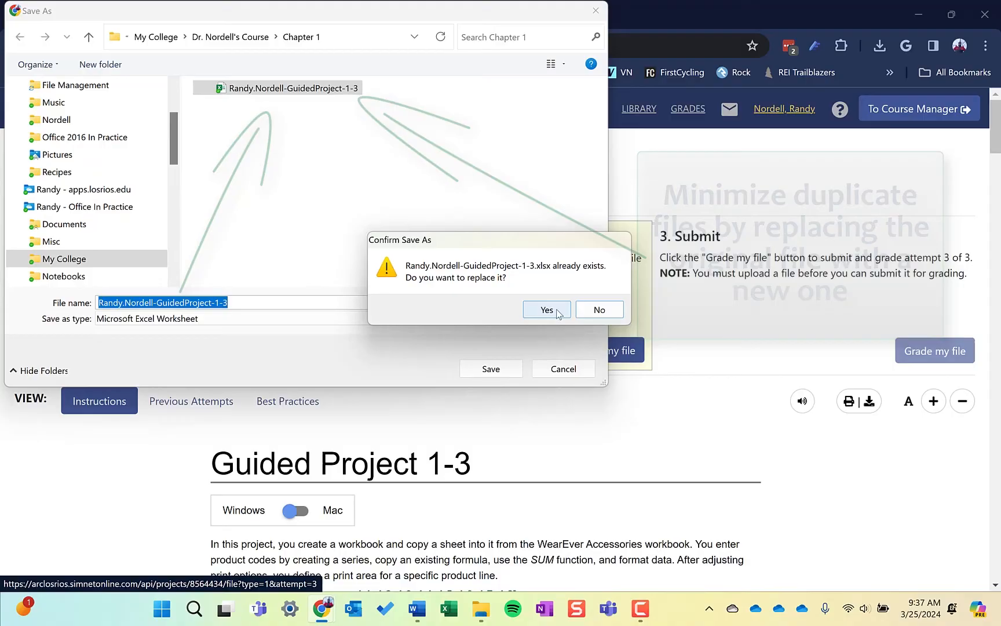
pyautogui.click(545, 310)
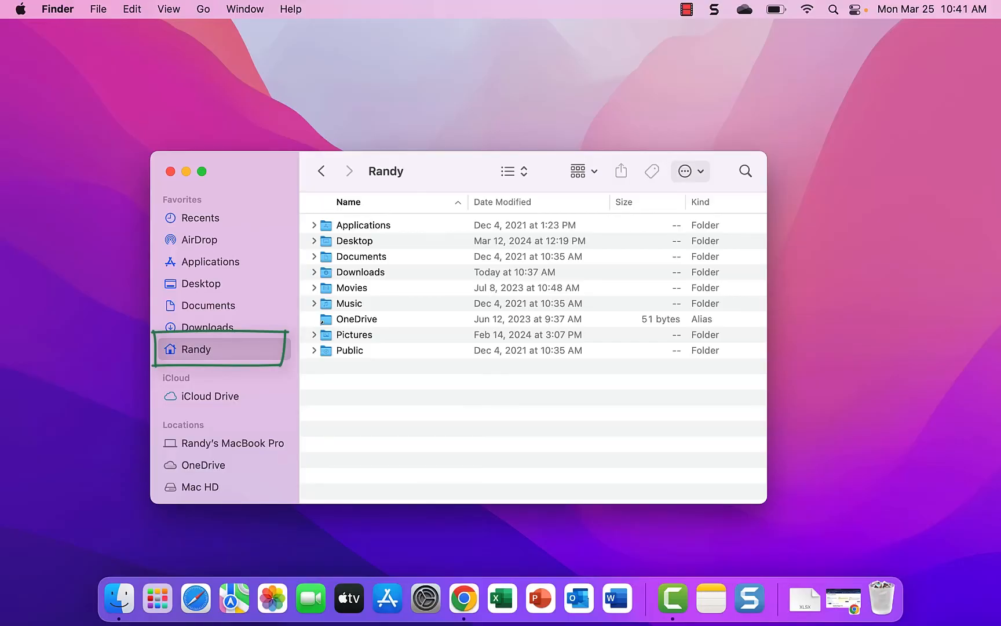
pyautogui.moveTo(685, 171)
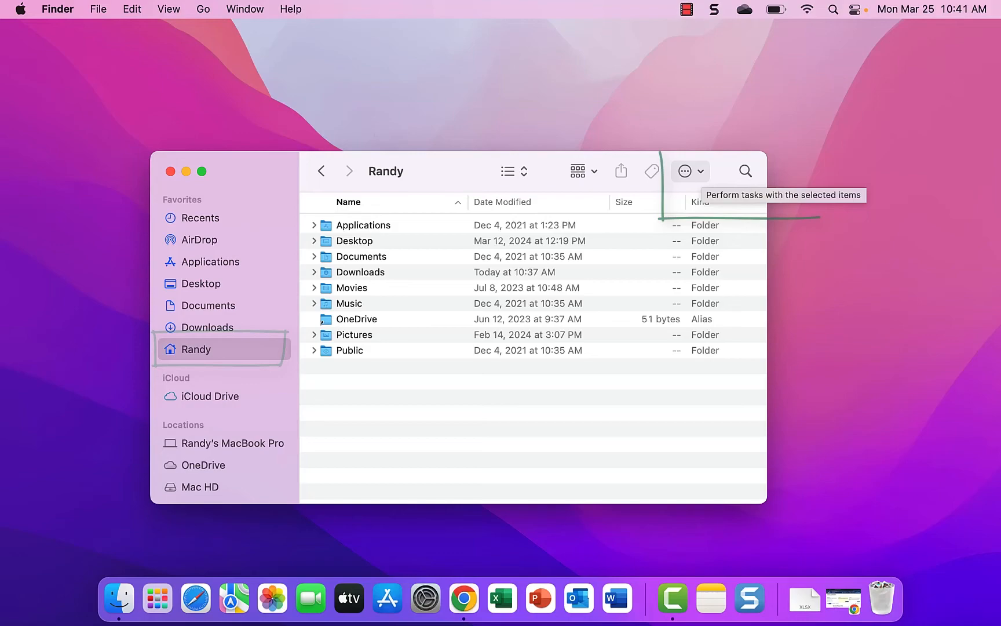
# Look through Finder's Action menu and File menu for the New Folder command.
pyautogui.click(685, 171)
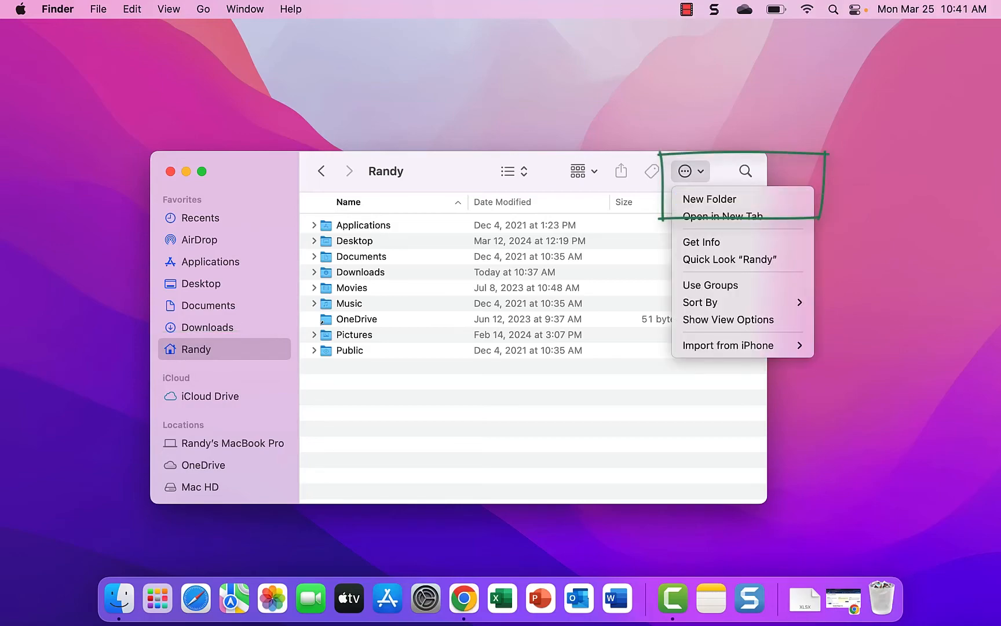
pyautogui.click(98, 9)
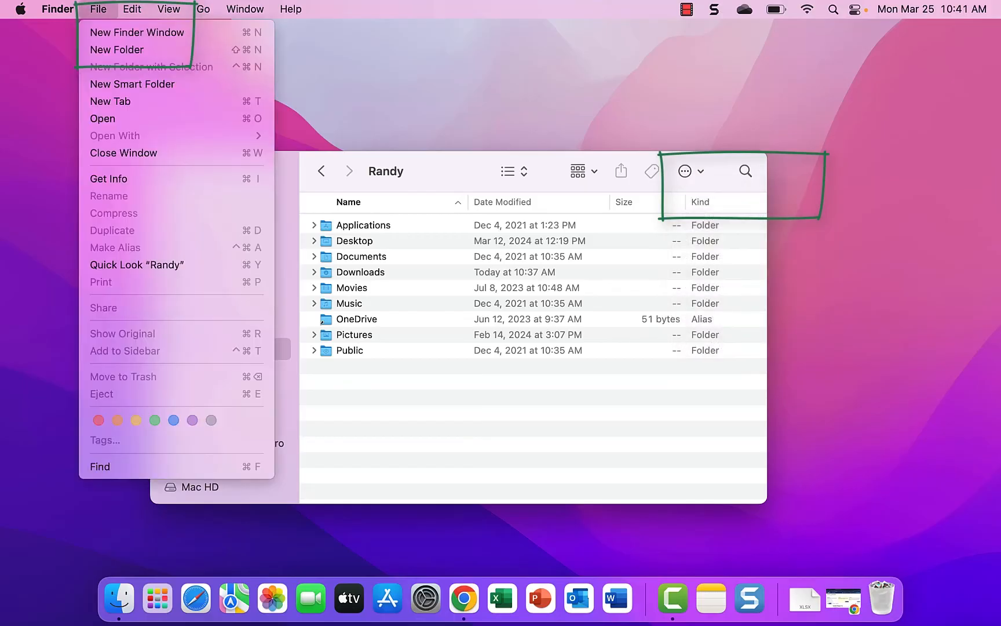
pyautogui.moveTo(117, 49)
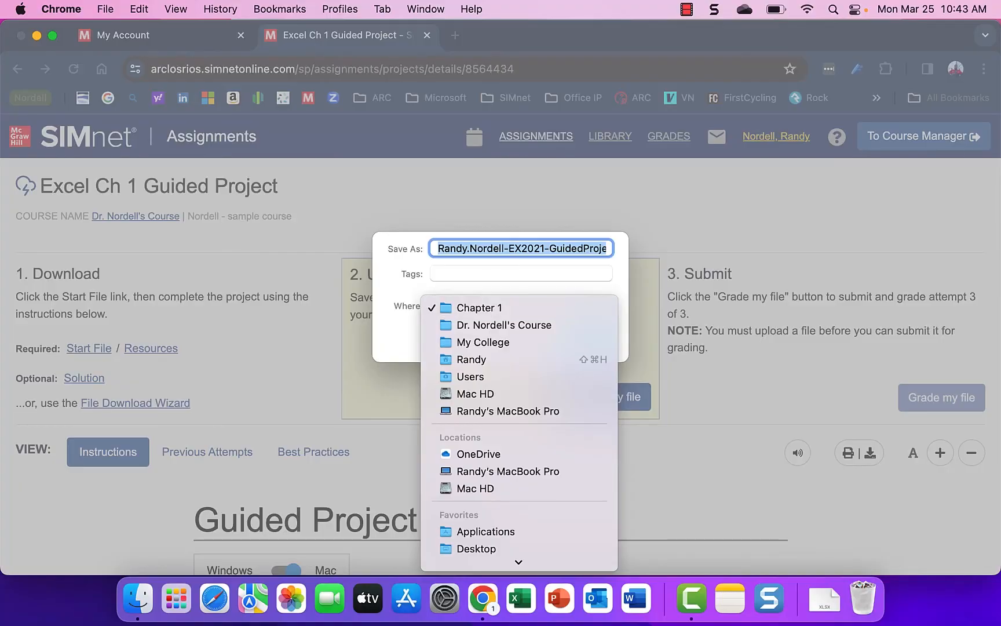
# Target the Chapter 1 folder and rename the download to Randy.Nordell-GuidedProject-1-3.
pyautogui.click(477, 307)
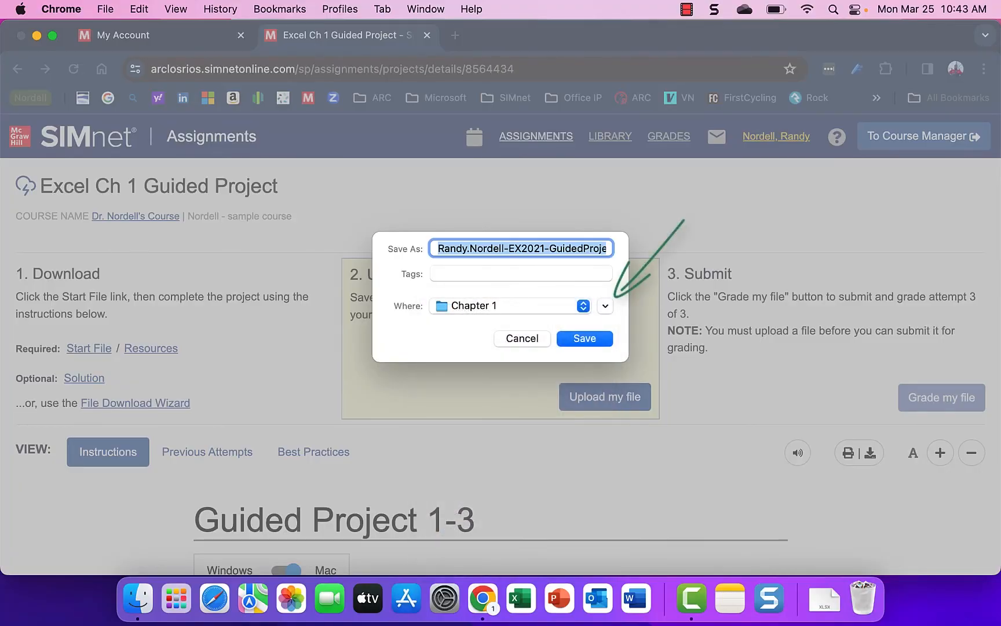
pyautogui.click(604, 307)
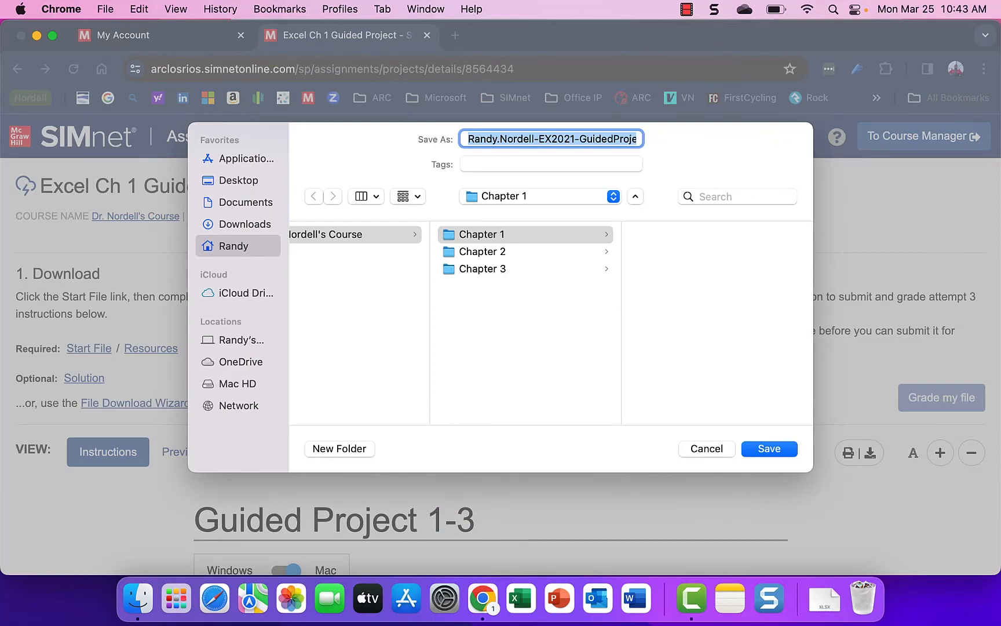
pyautogui.click(330, 337)
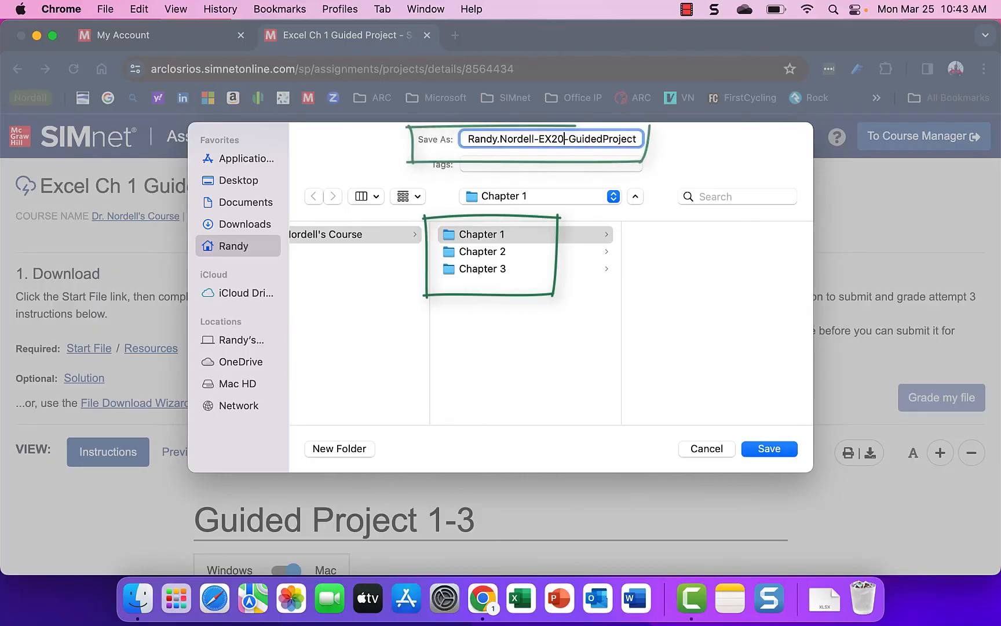
pyautogui.write('Randy.Nordell-GuidedProject-1-3.xl')
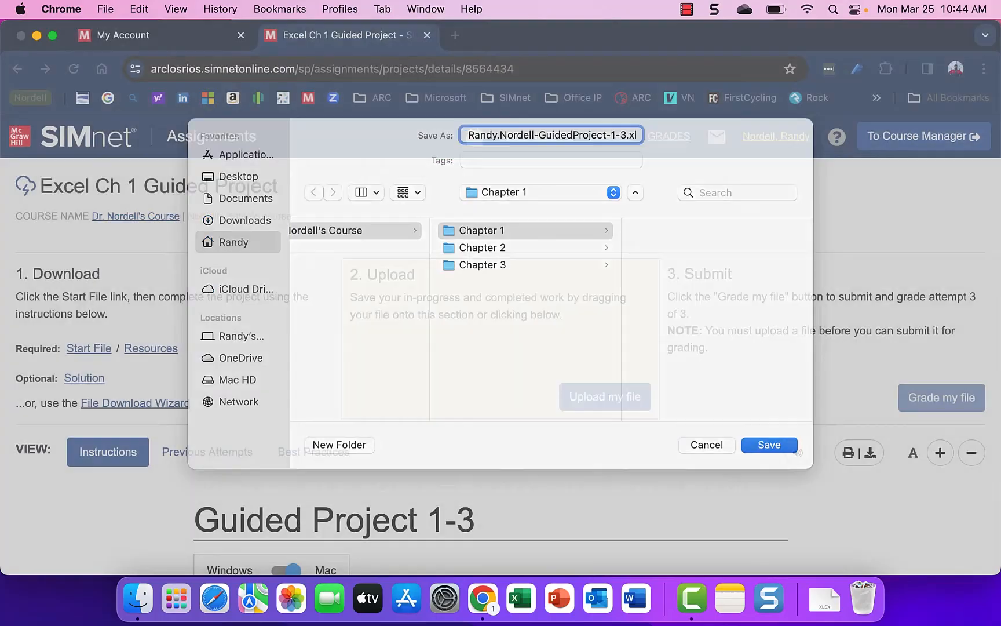
# Save the renamed file into Chapter 1, then re-download it and replace the earlier copy.
pyautogui.click(769, 444)
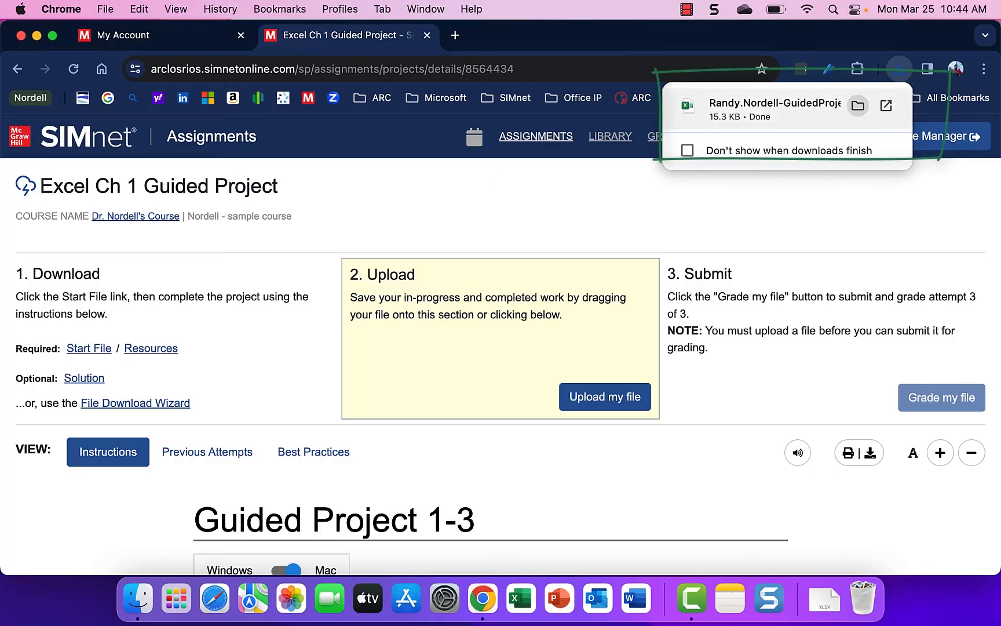
pyautogui.moveTo(858, 105)
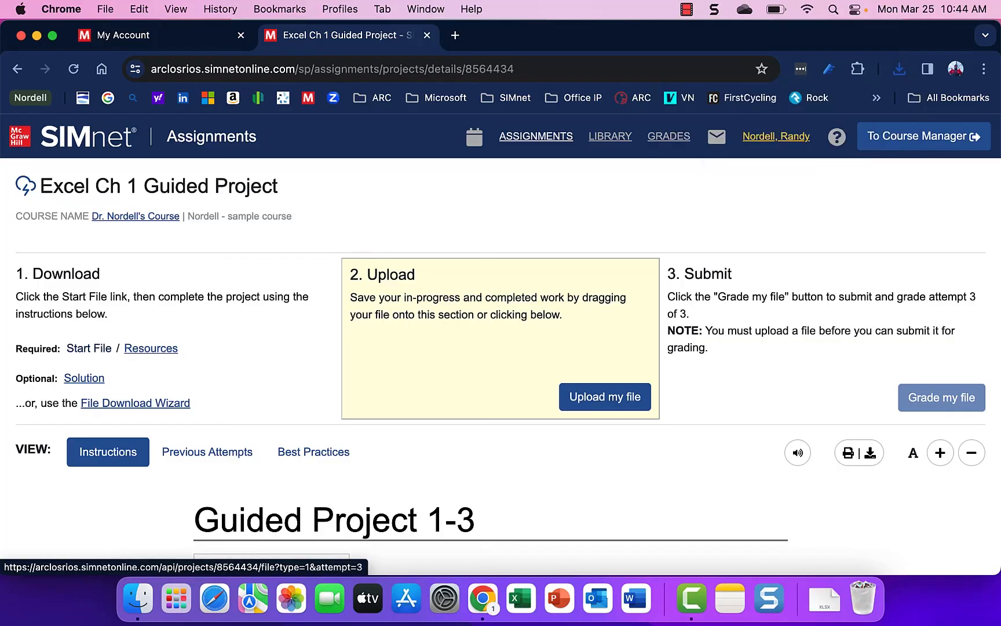
pyautogui.click(604, 397)
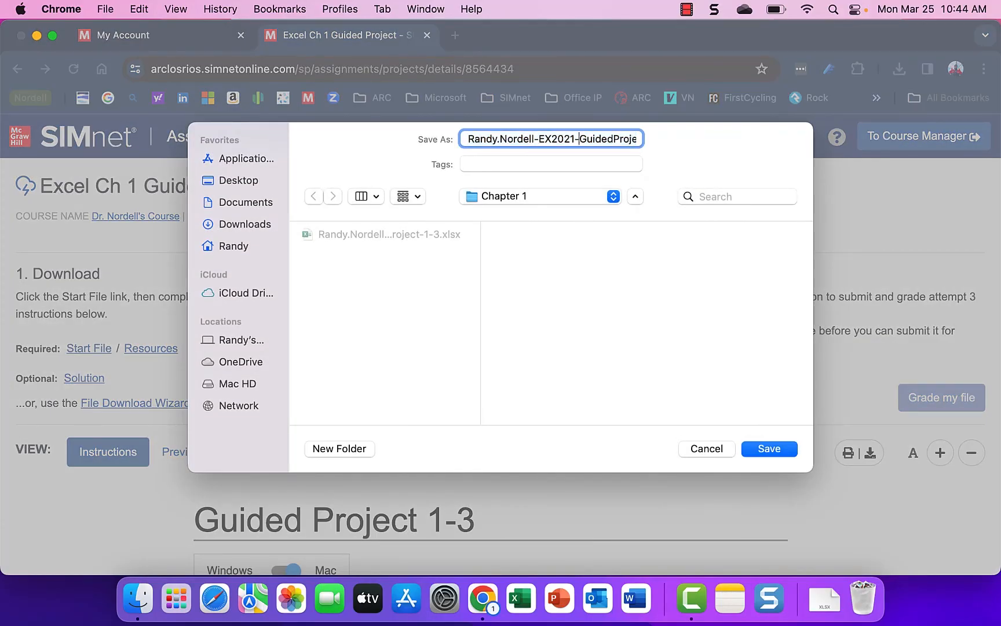
pyautogui.click(769, 448)
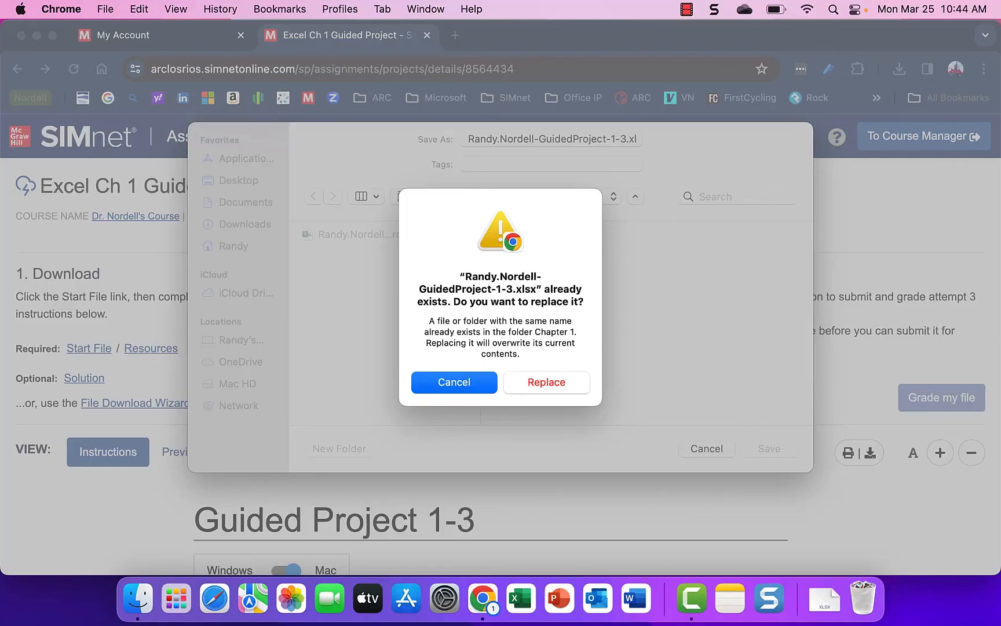
pyautogui.click(546, 382)
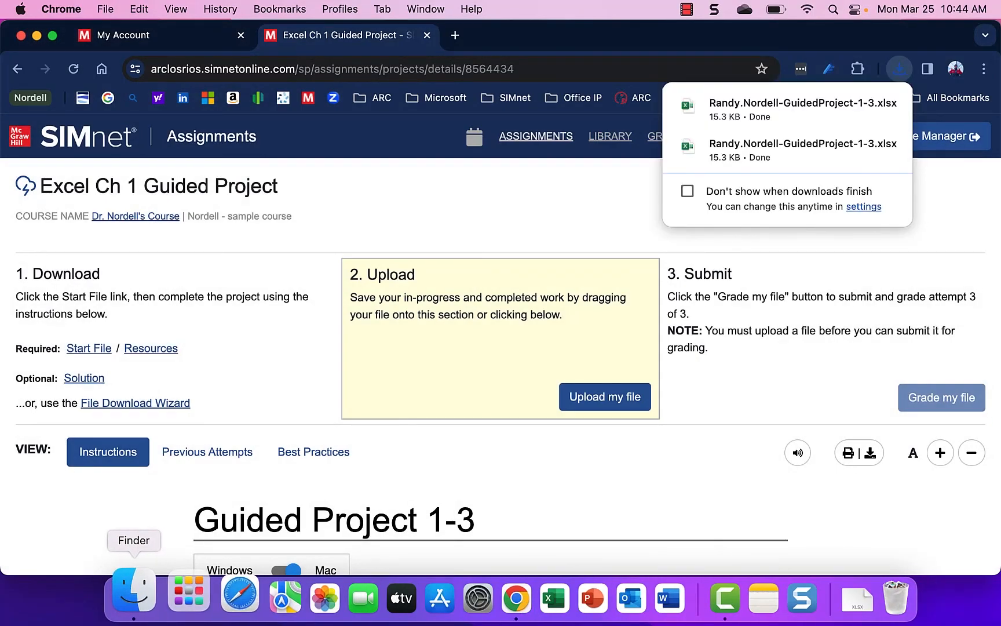
# In Finder, check Documents and Downloads, then view the Randy home folder's Chapter 1–3 folders.
pyautogui.click(132, 594)
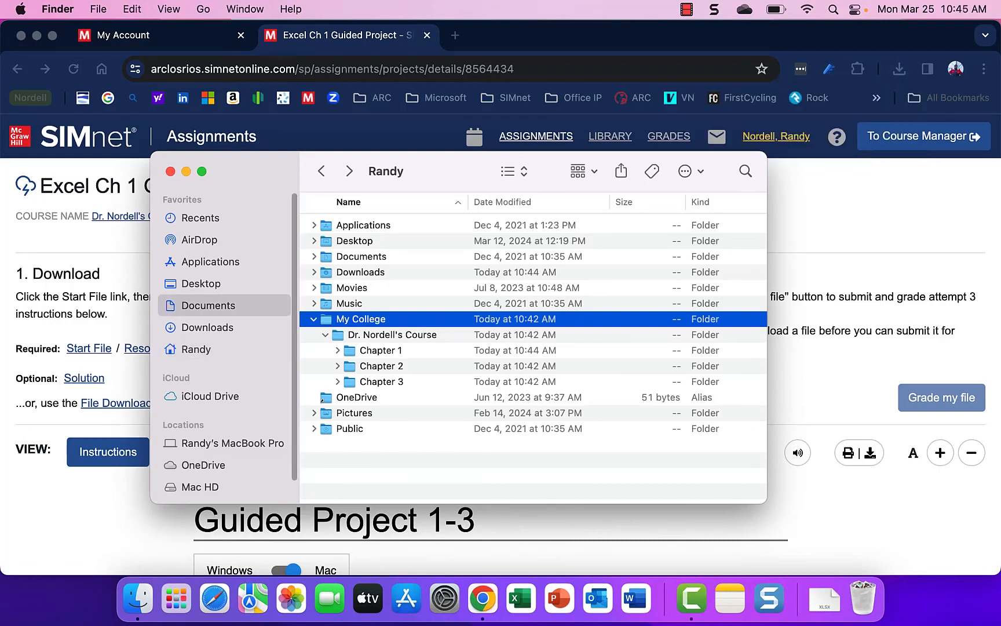
pyautogui.click(208, 305)
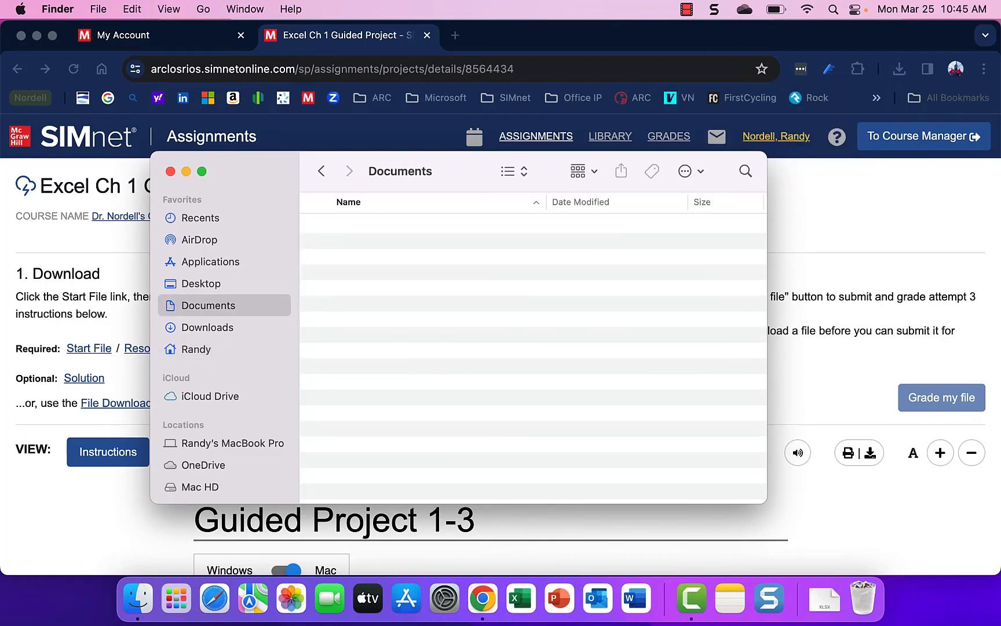
pyautogui.click(206, 327)
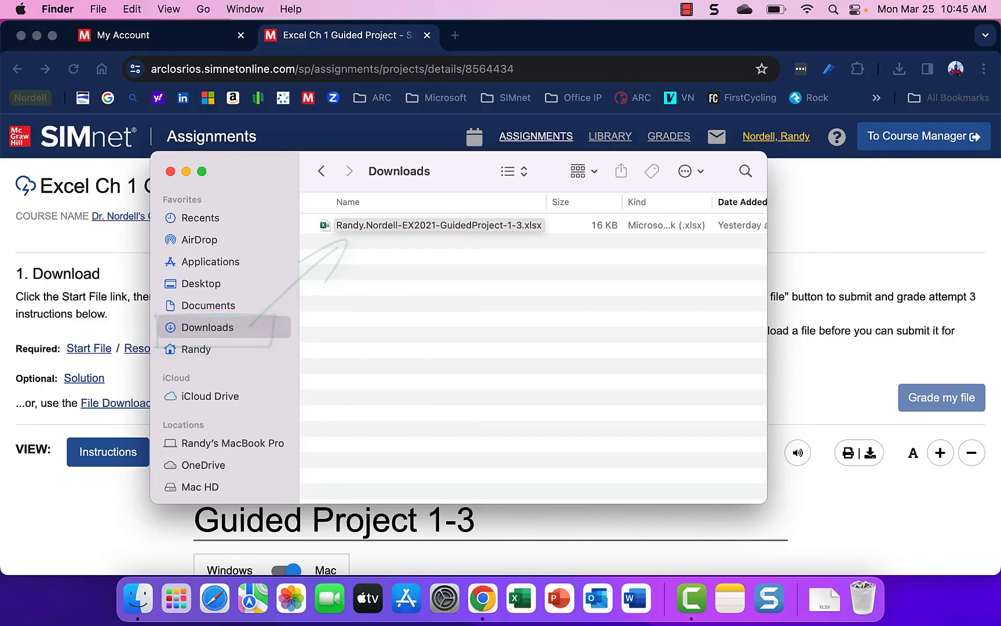
pyautogui.click(195, 349)
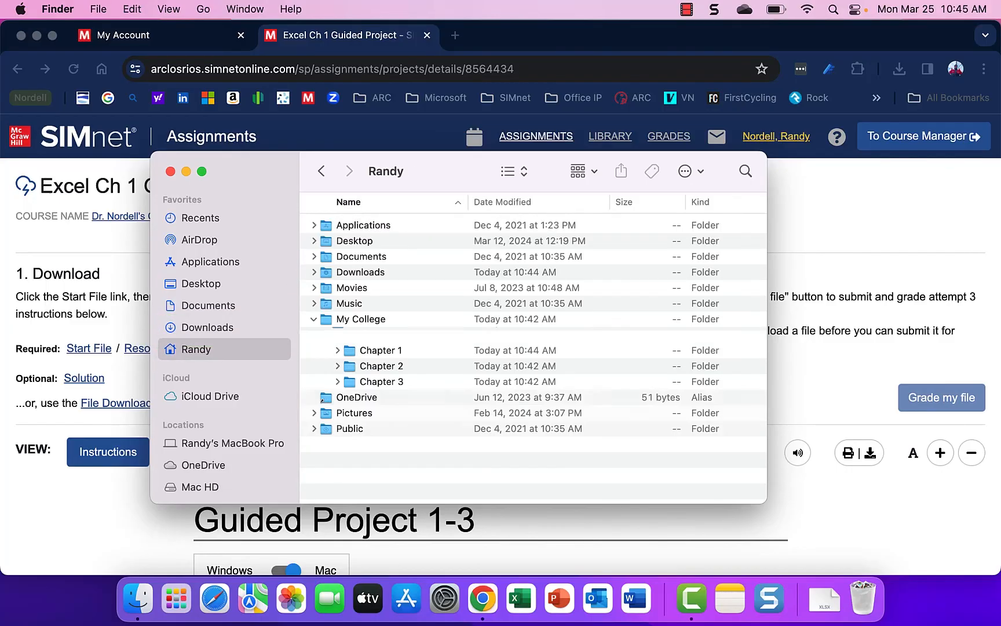